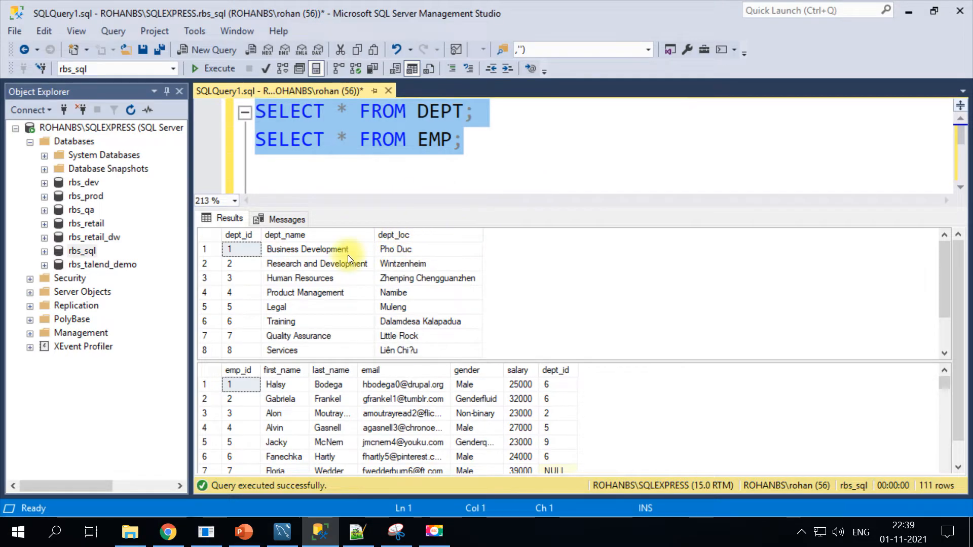
mouse_move(254, 283)
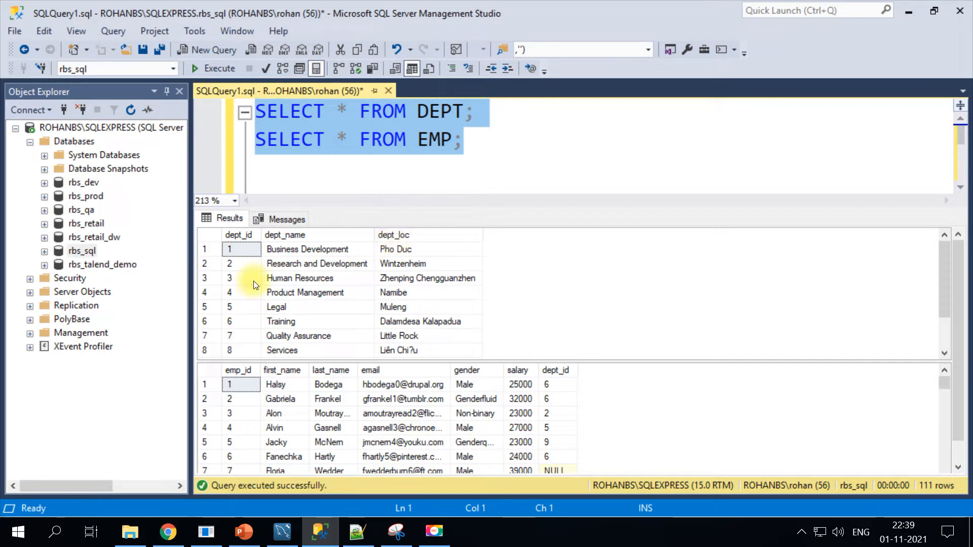
mouse_move(404, 29)
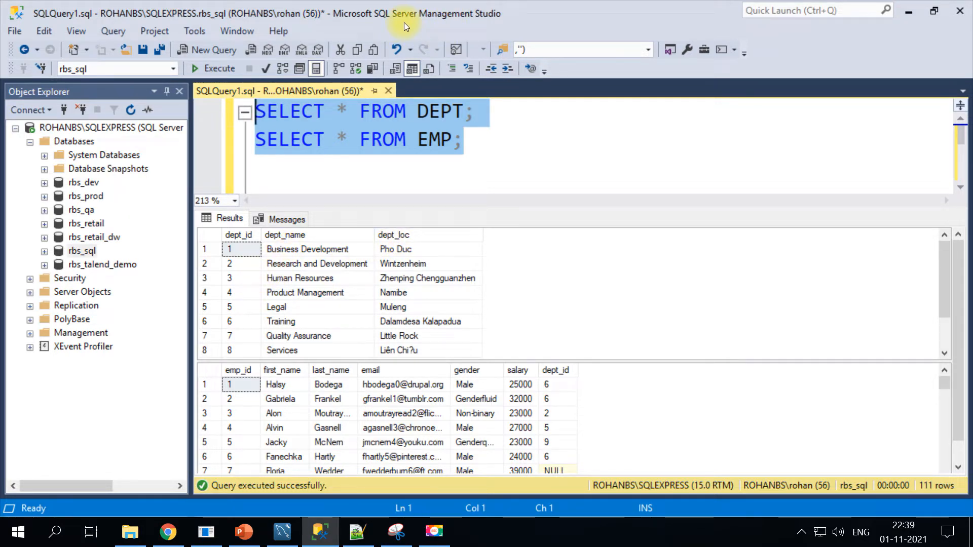
mouse_move(455, 255)
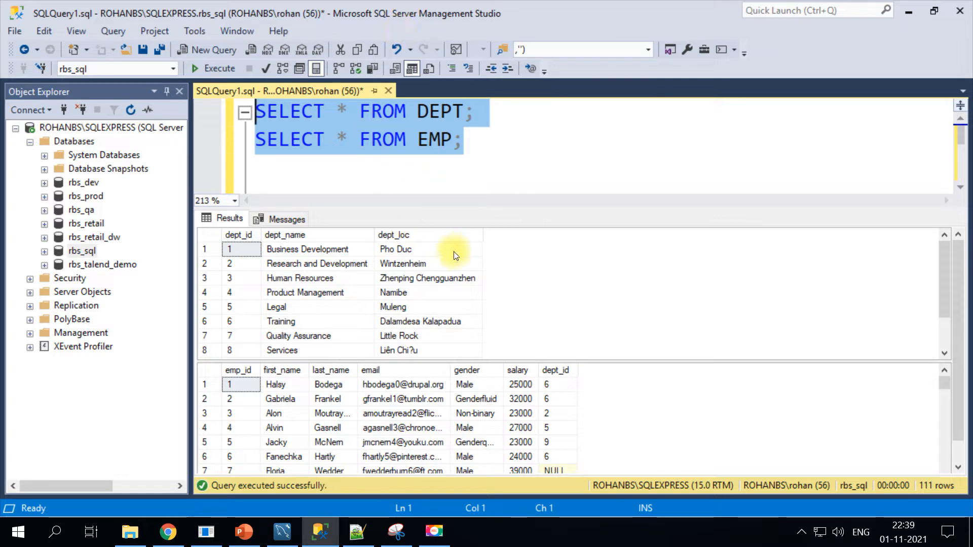
mouse_move(472, 140)
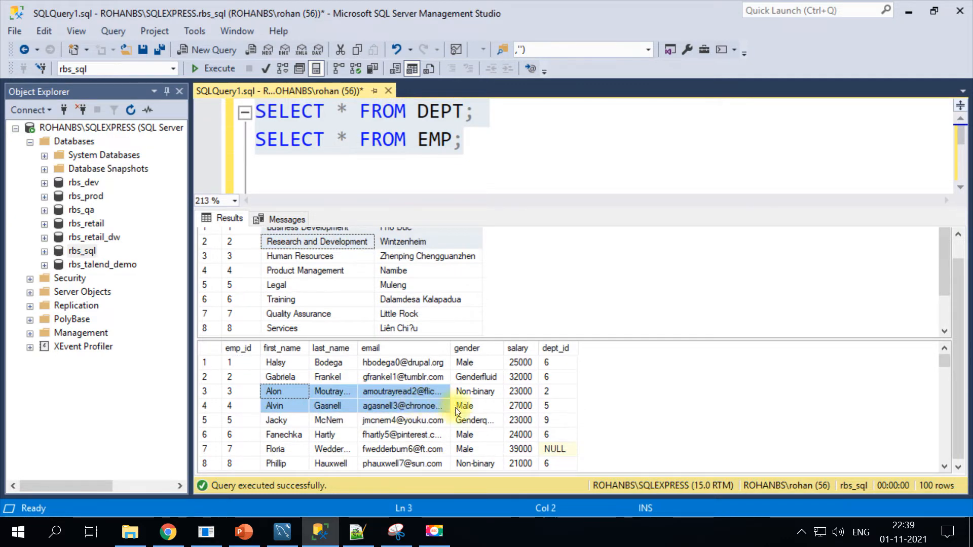
Step: Start a new query line with SELECT * FROM EMP JOIN DEPT
click(520, 420)
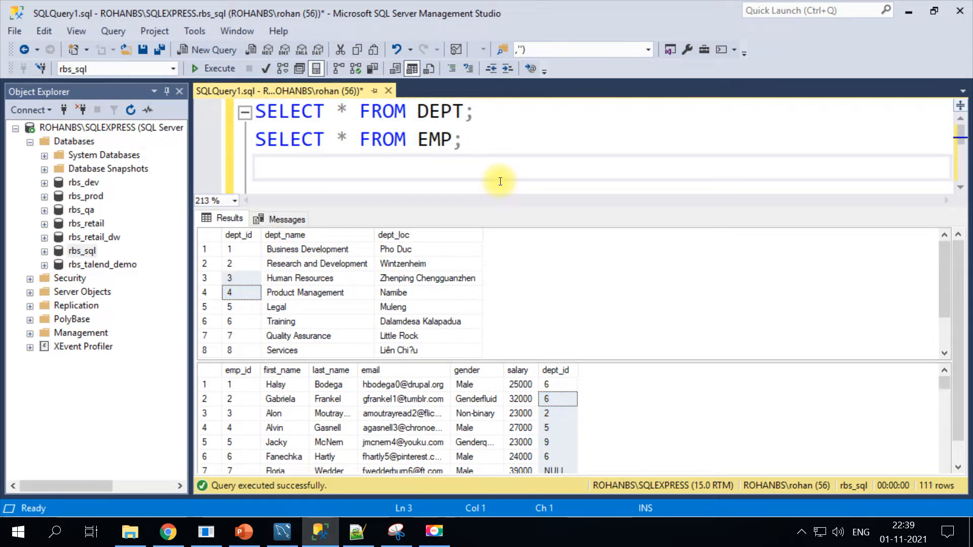
text(SELECT)
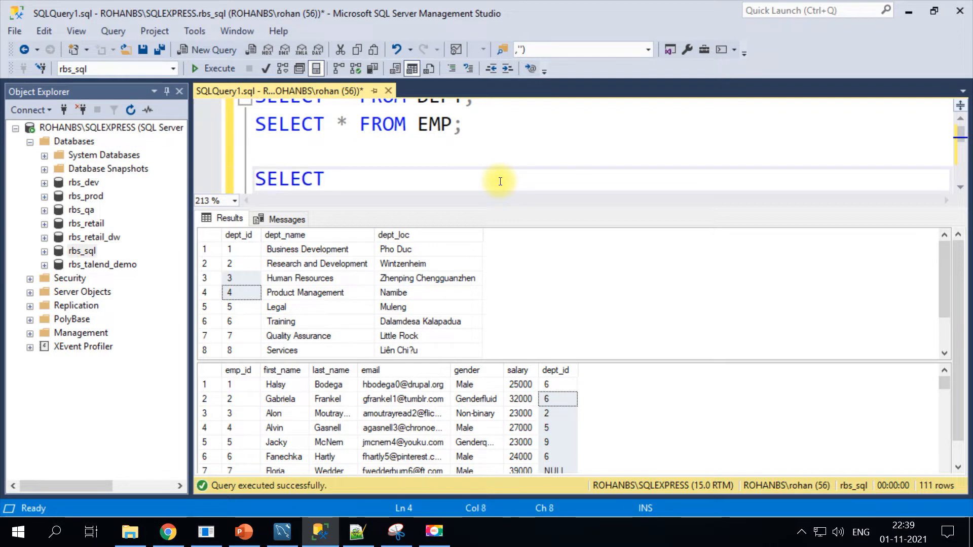
text(*)
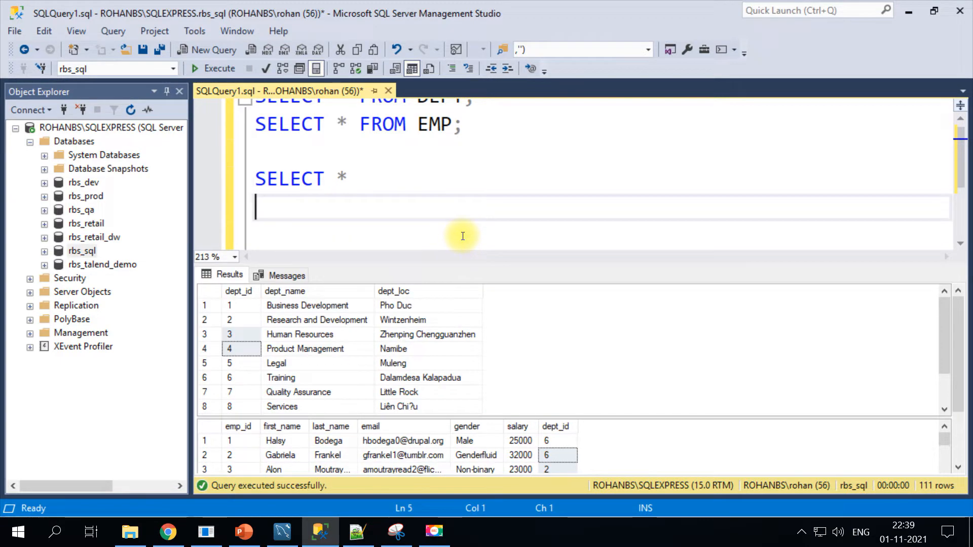
text(FROM E)
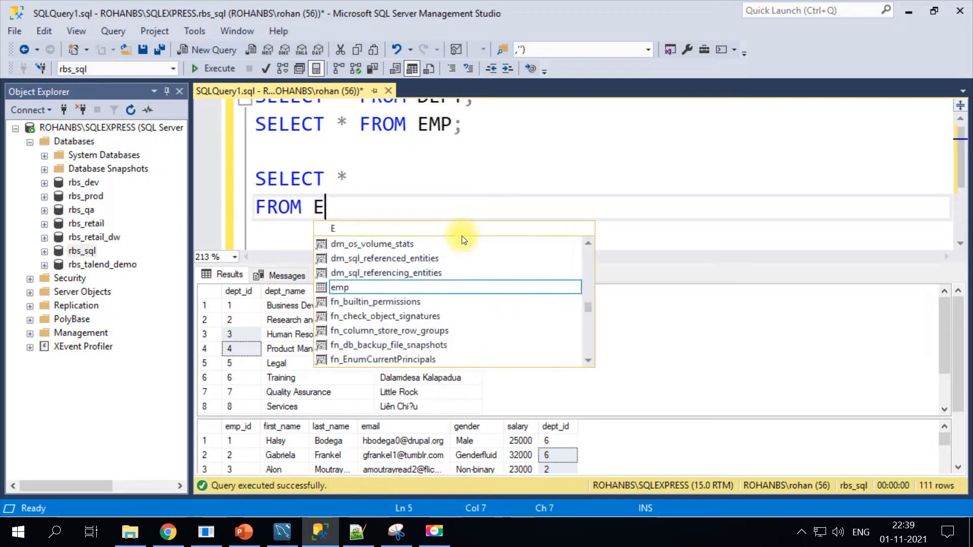
text(MP)
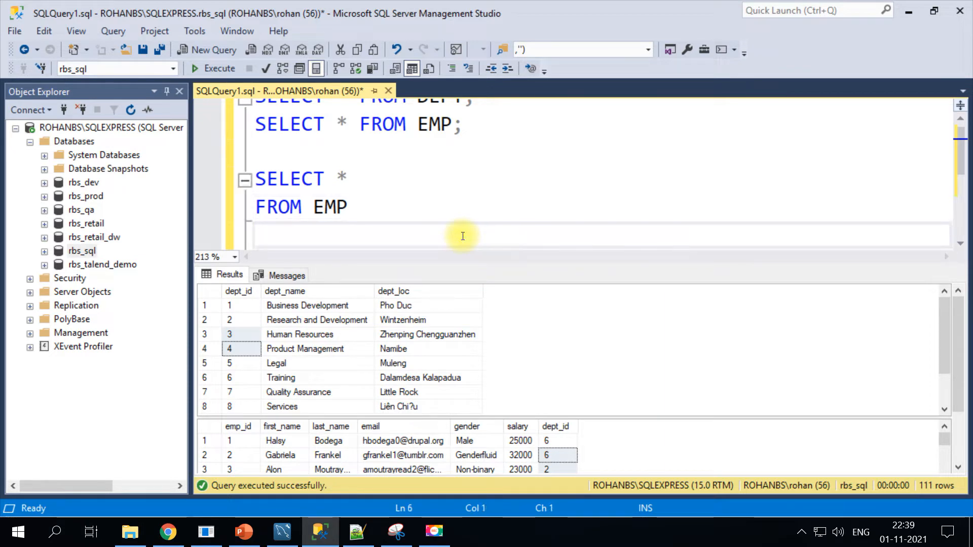
text(JOIN DEP)
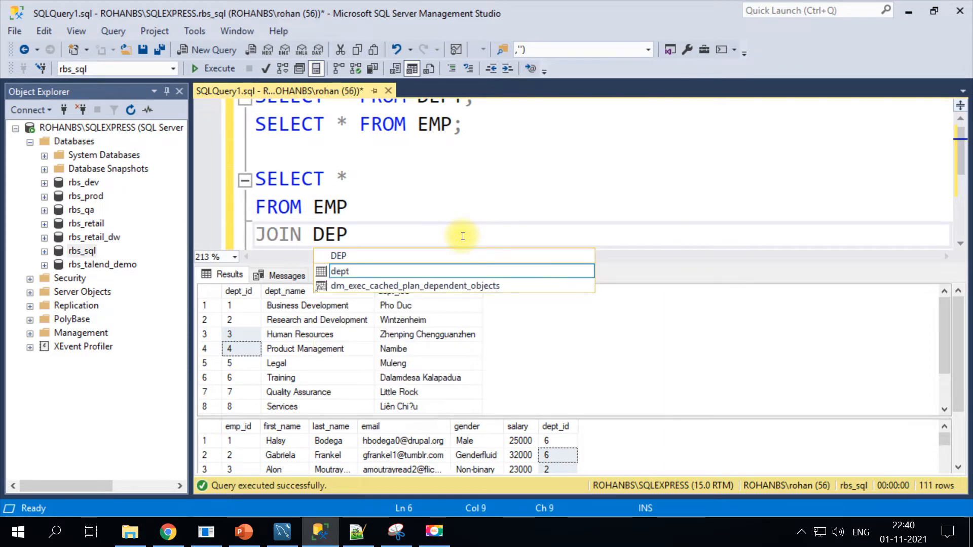
Step: Complete the join condition ON DEPT.dept_id=EMP.dept_id and select the query to run
text(T O)
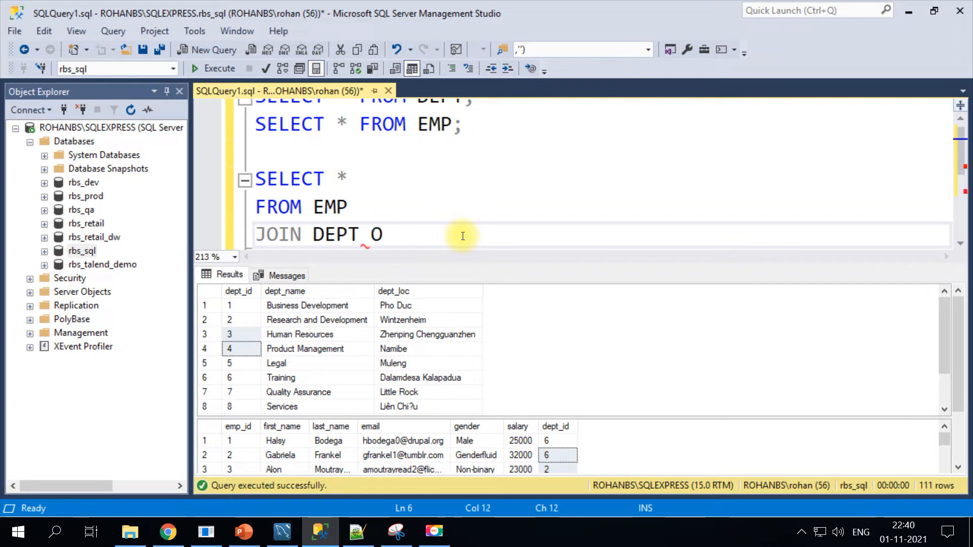
text(N)
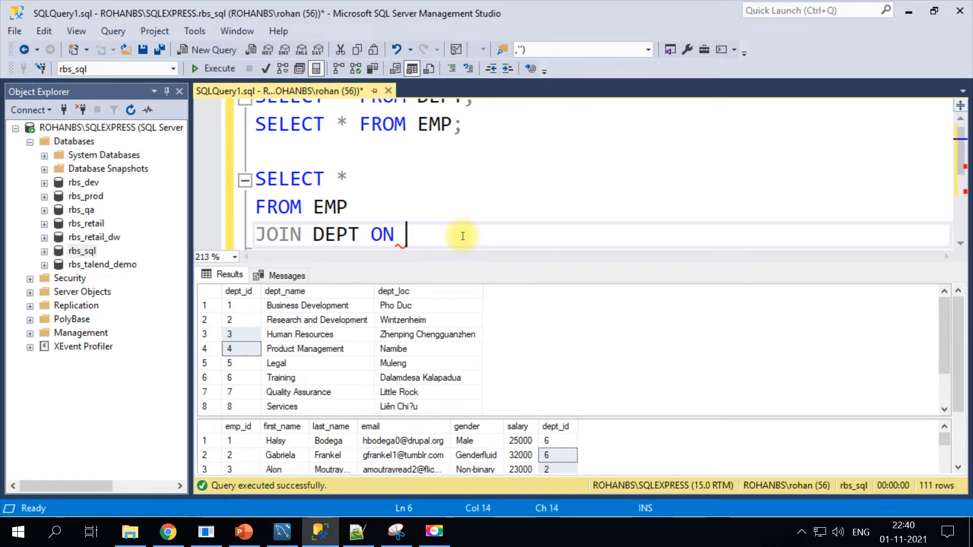
text(DEPT)
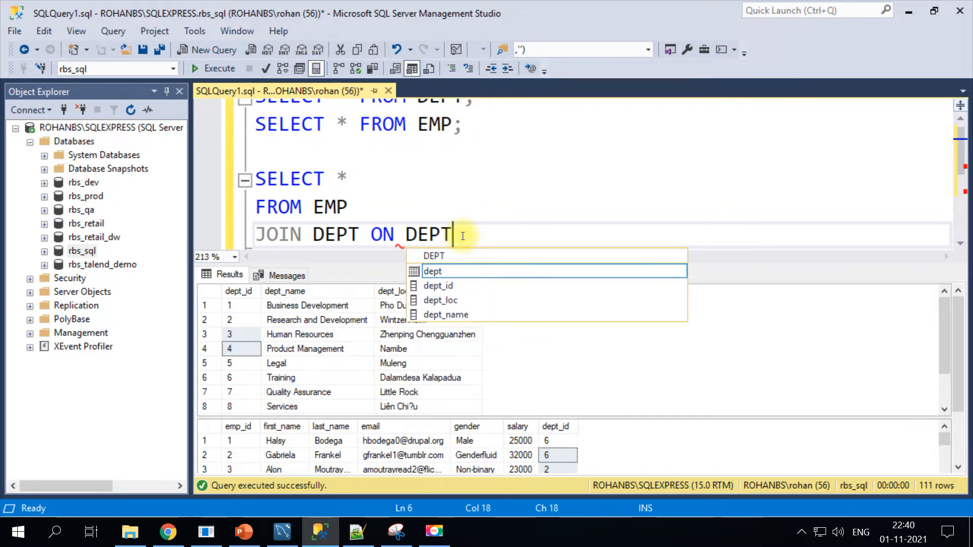
text(.)
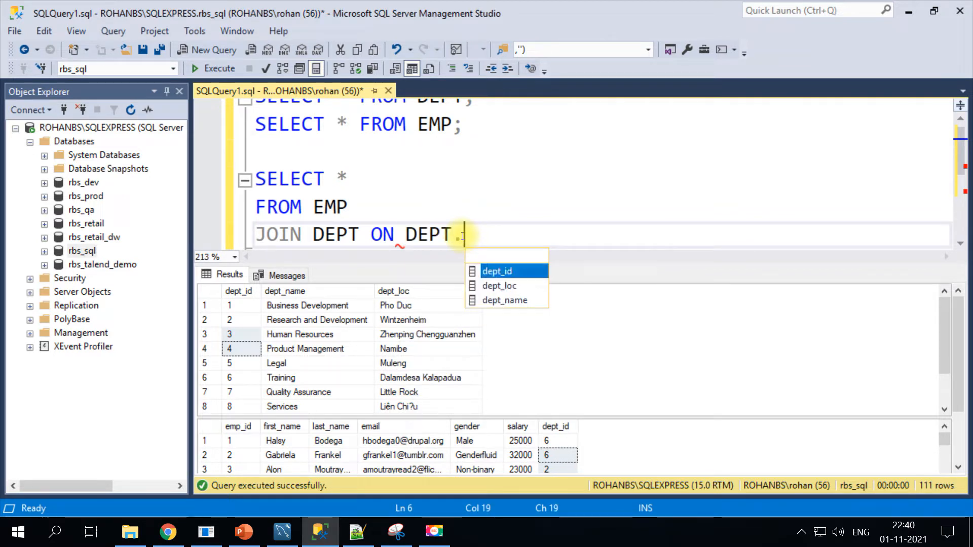
text(dept_id=EM)
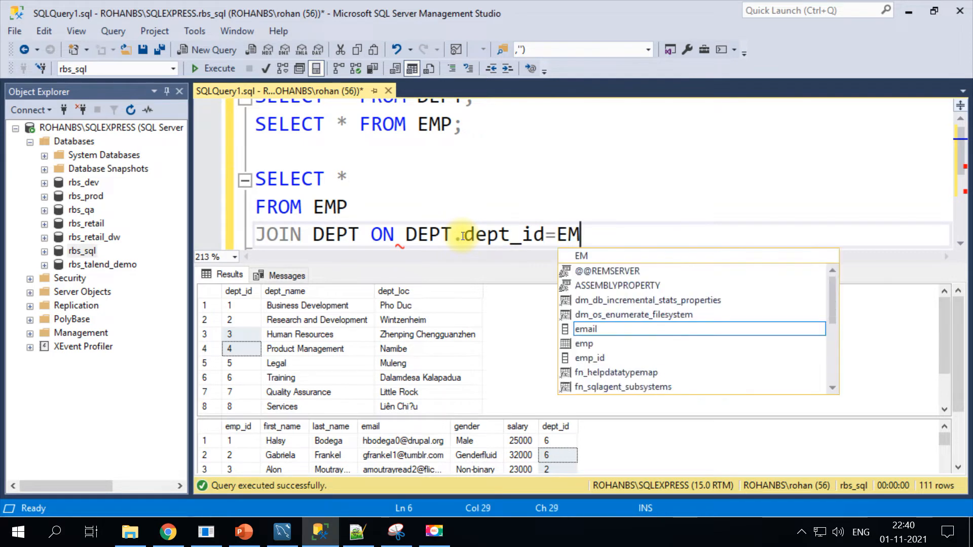
text(P.DE)
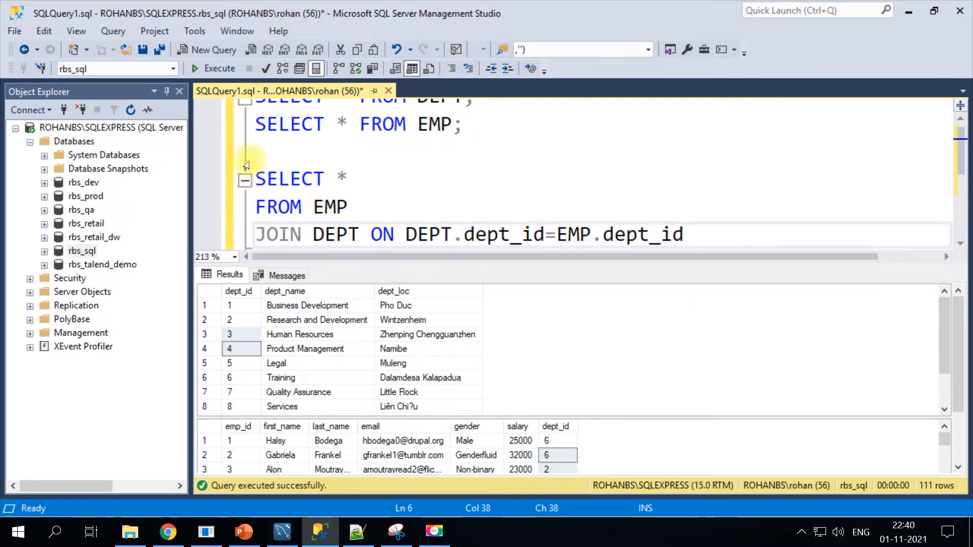
click(219, 67)
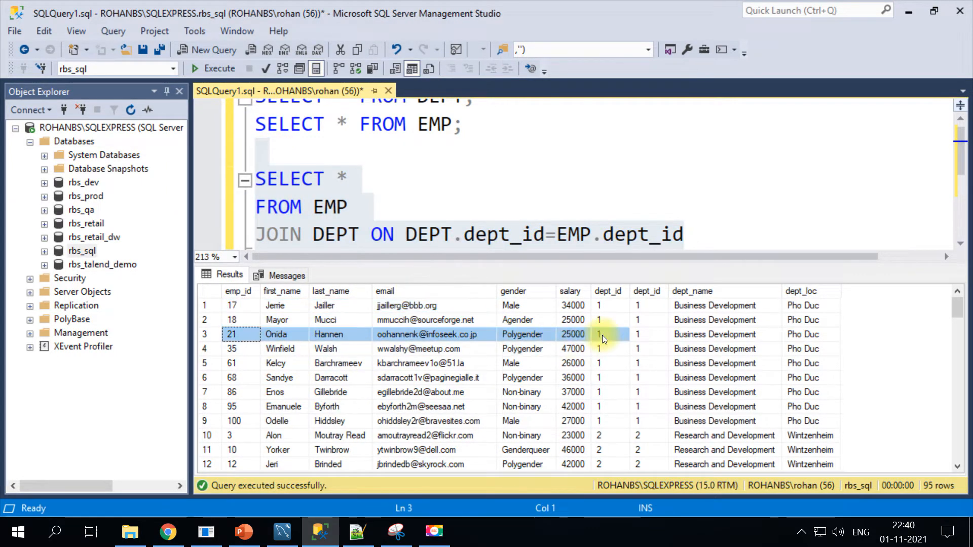
click(647, 320)
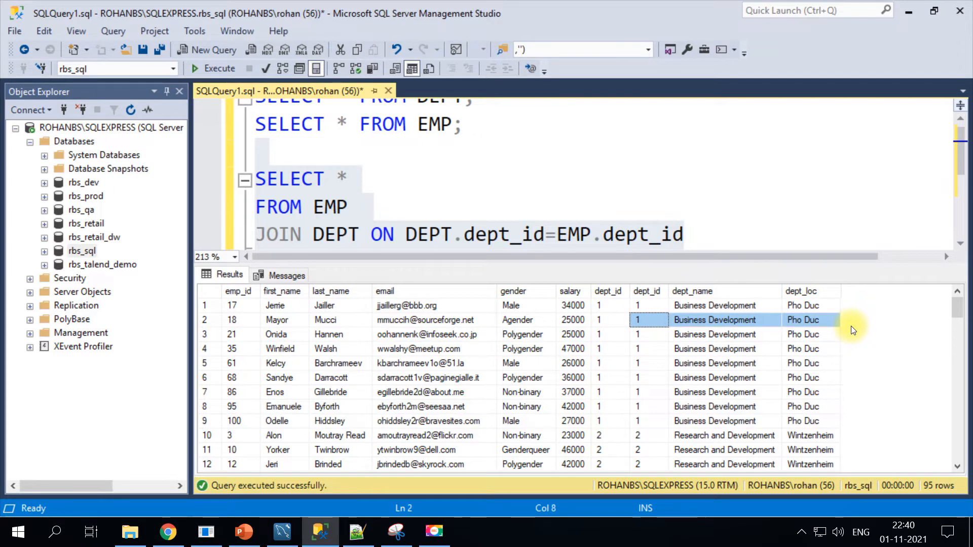
mouse_move(835, 415)
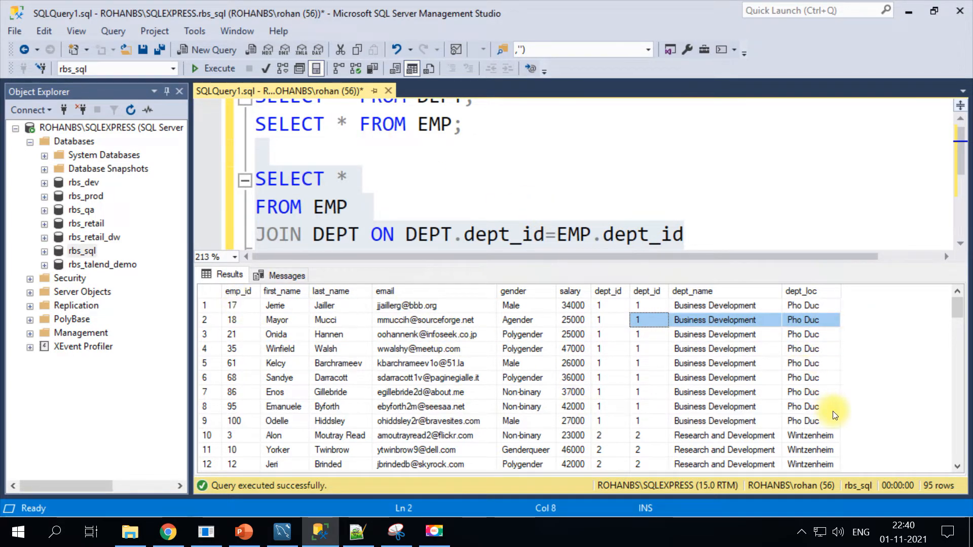
click(714, 334)
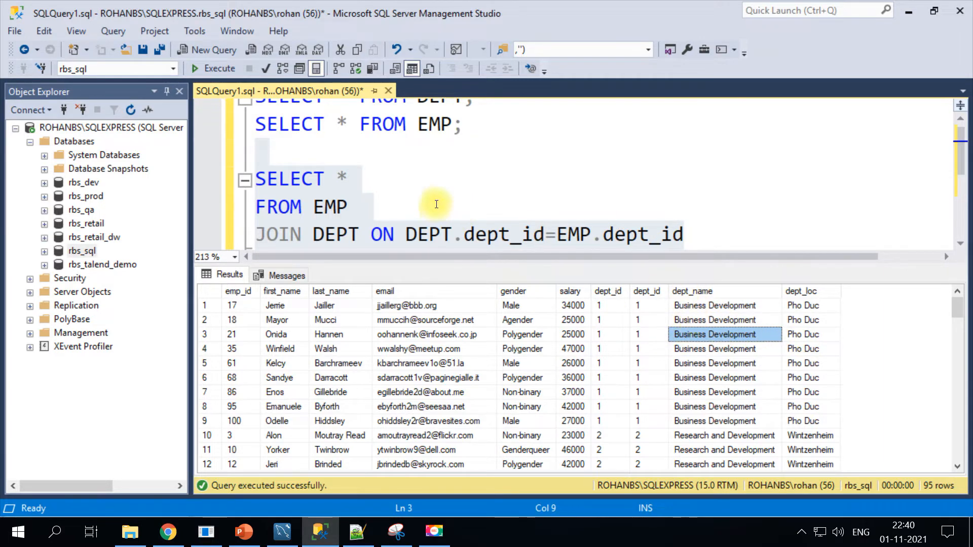
Step: Change the select list to DEPT_NAME, MAX(SALARY)
text(DEP)
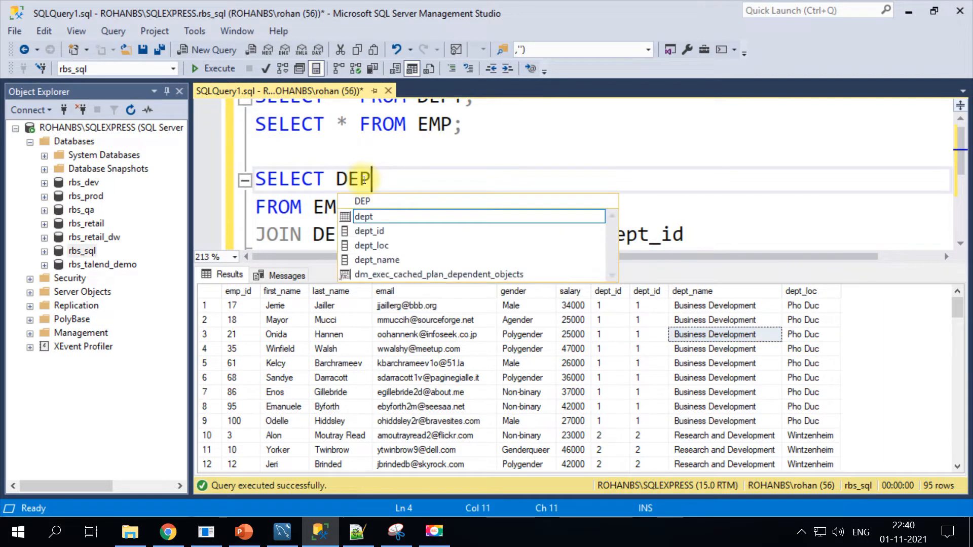
text(T_NAME)
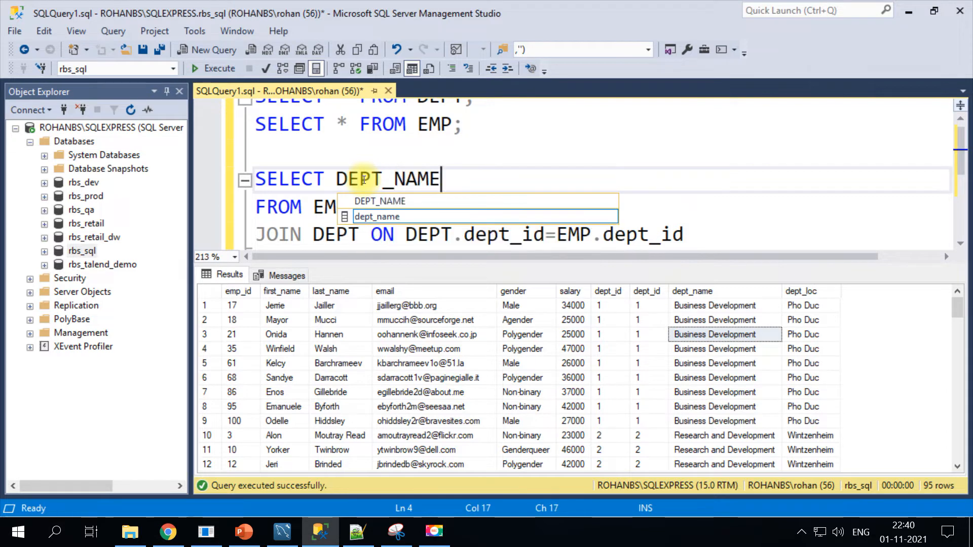
text(,)
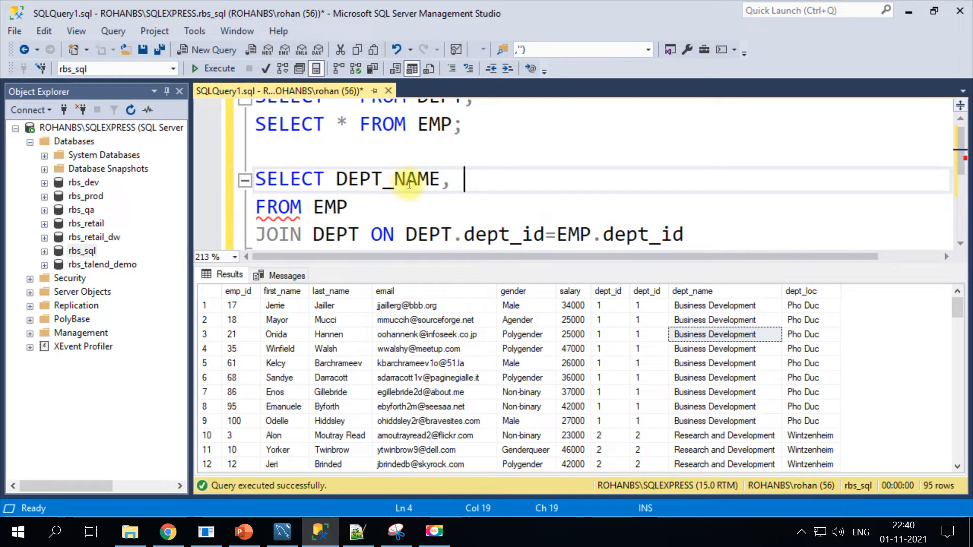
mouse_move(620, 342)
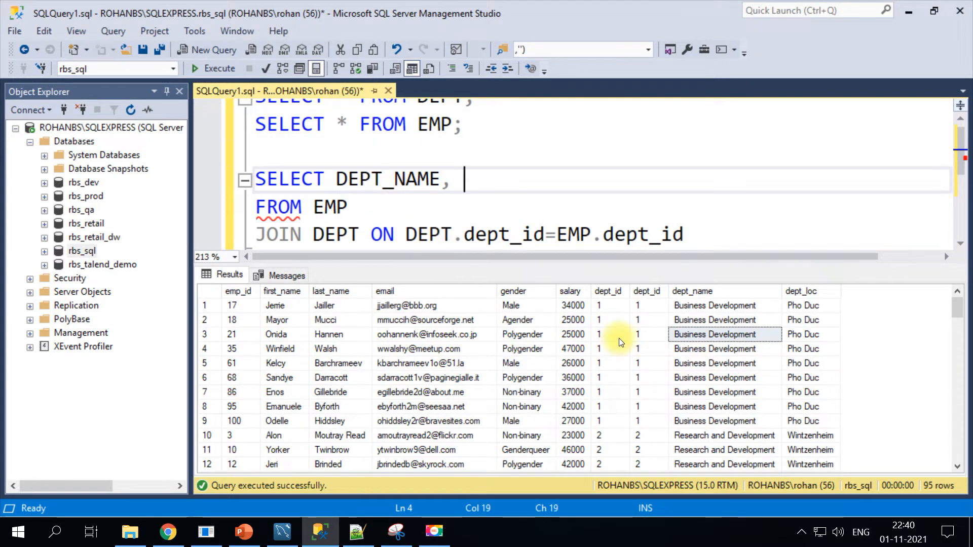
text(MAX()
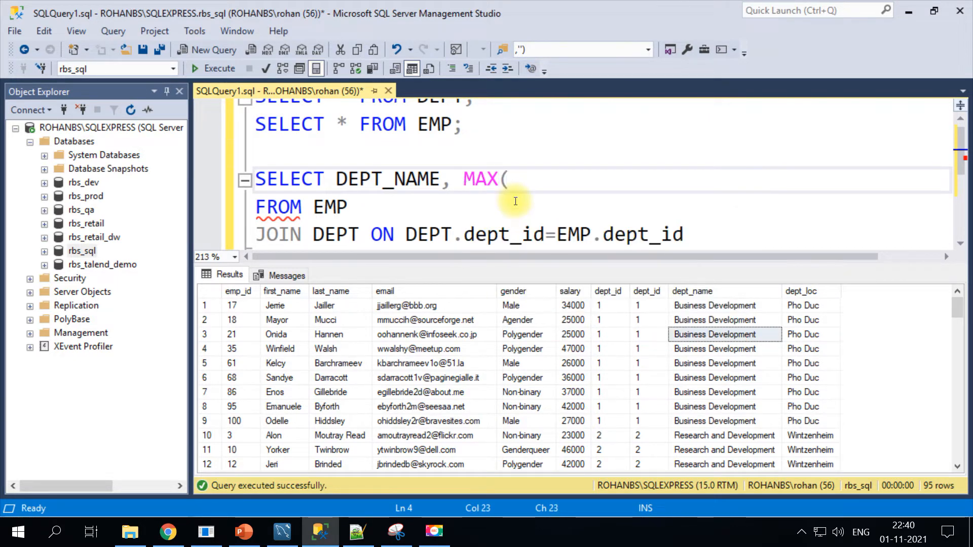
text(S)
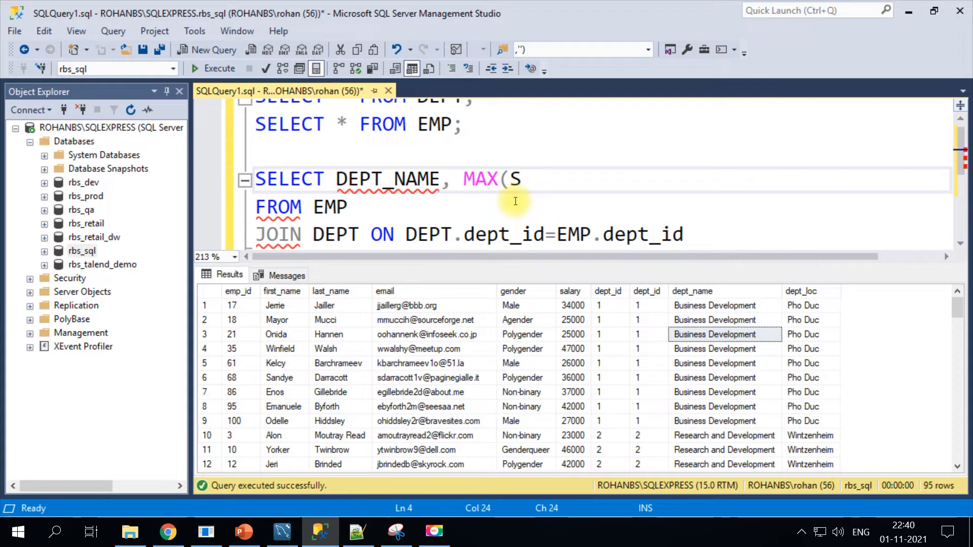
text(ALARY))
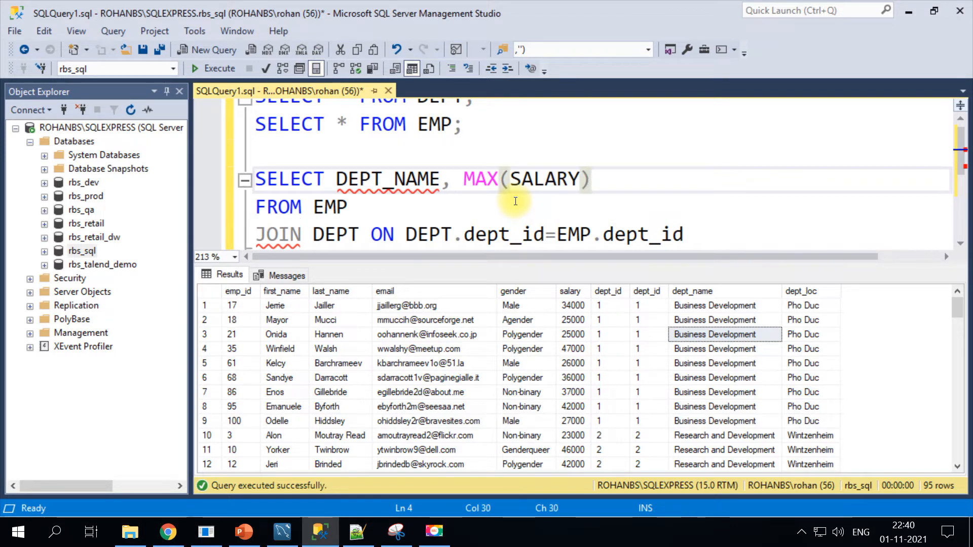
Step: Add GROUP BY DEPT_NAME and select the grouped query to run
click(690, 234)
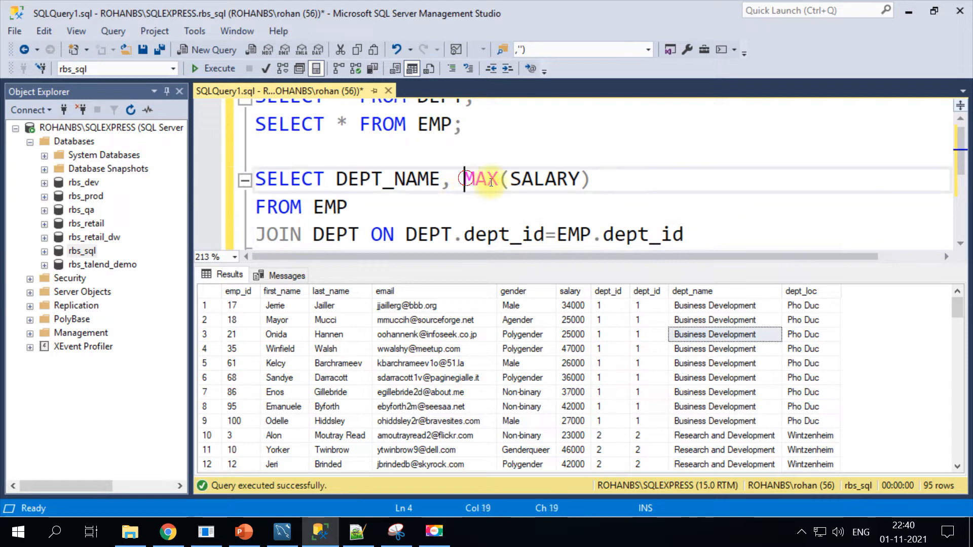
double_click(388, 179)
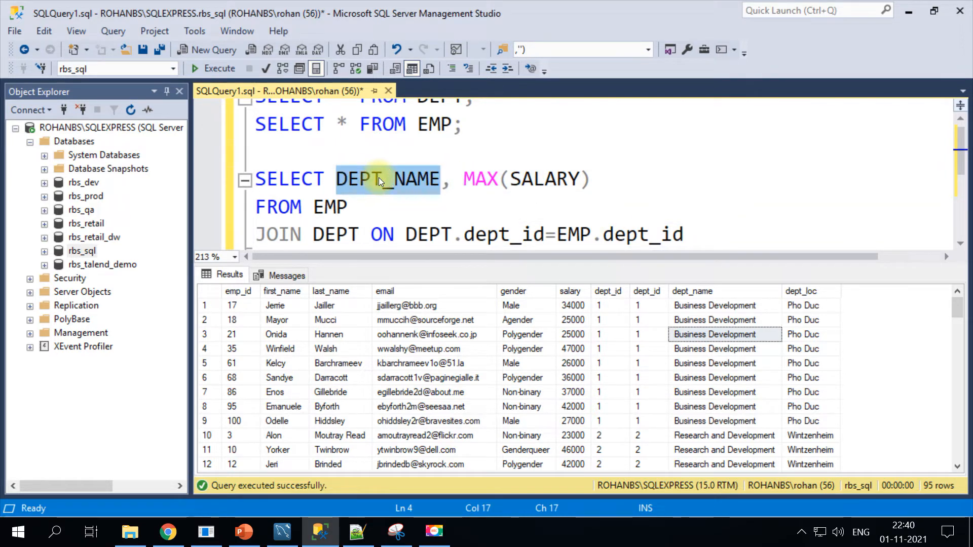
double_click(380, 179)
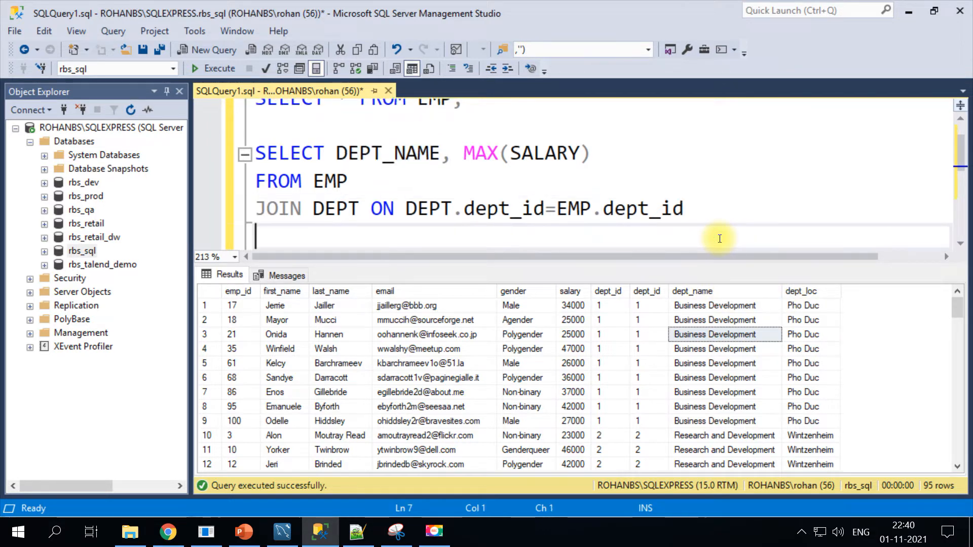
text(GROUP BY)
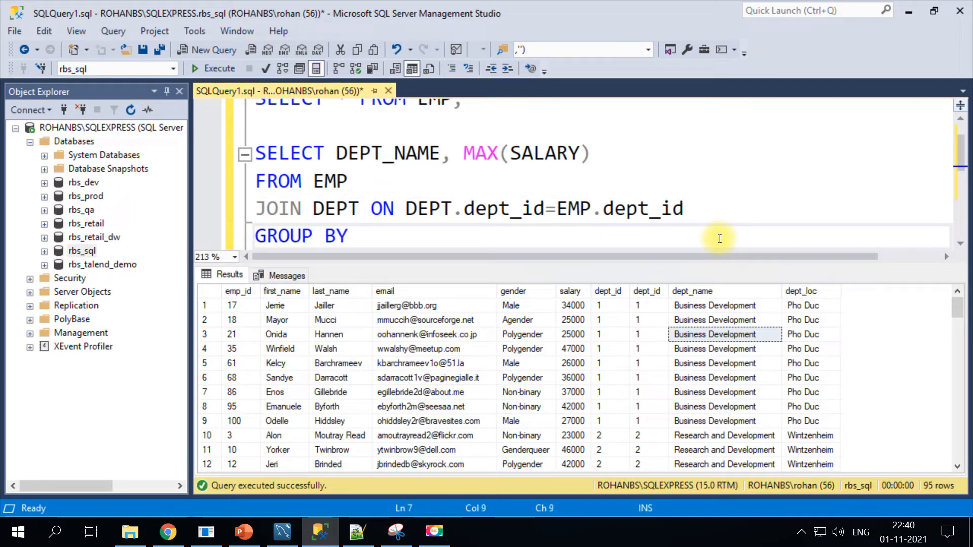
text(DEPT_NAME)
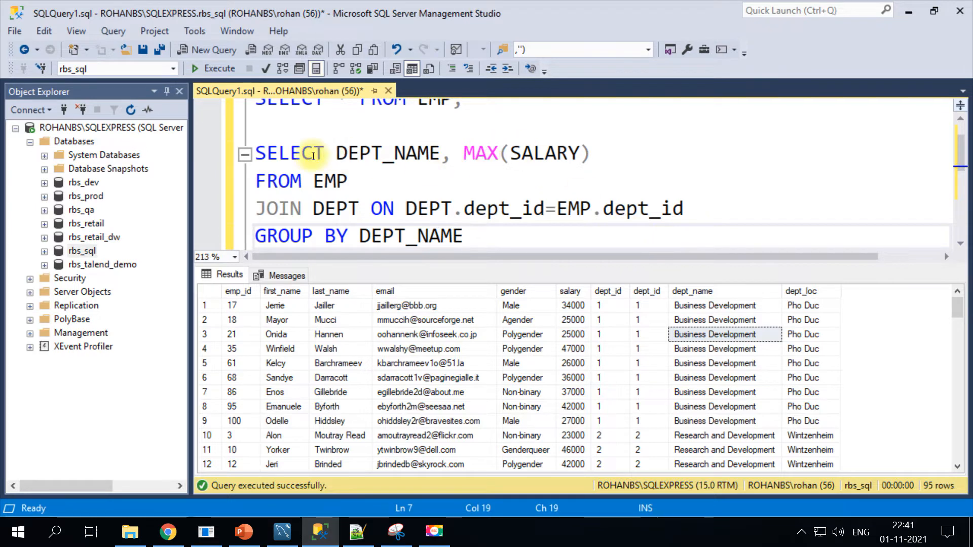
click(214, 68)
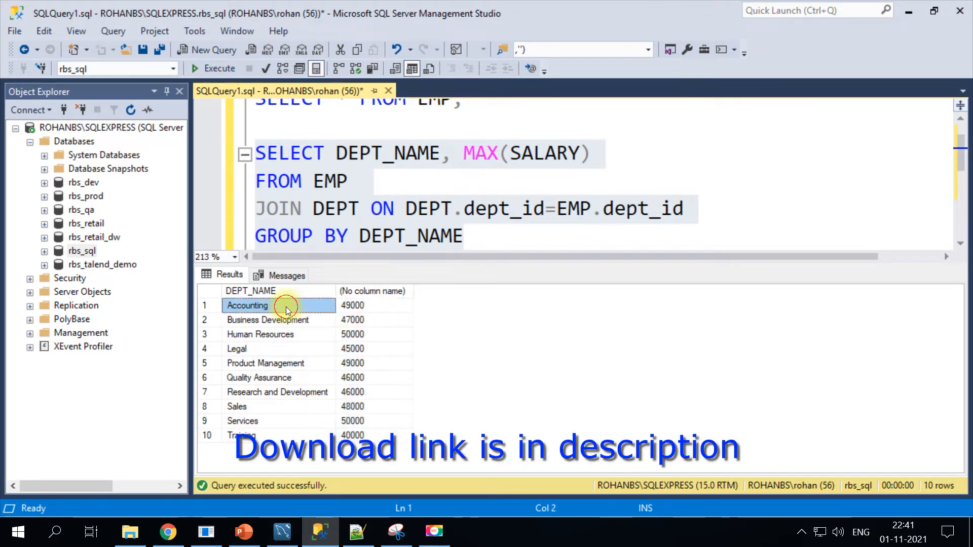
mouse_move(252, 349)
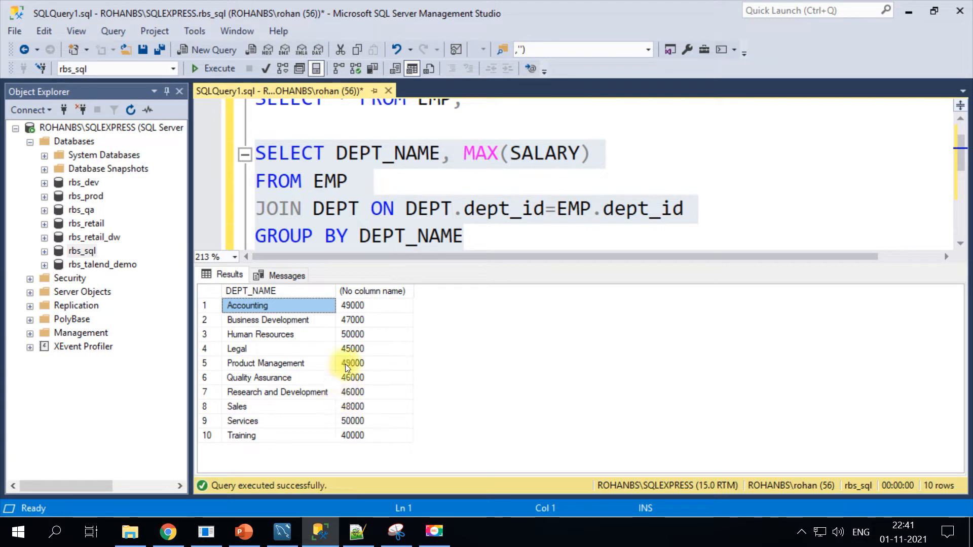
mouse_move(370, 335)
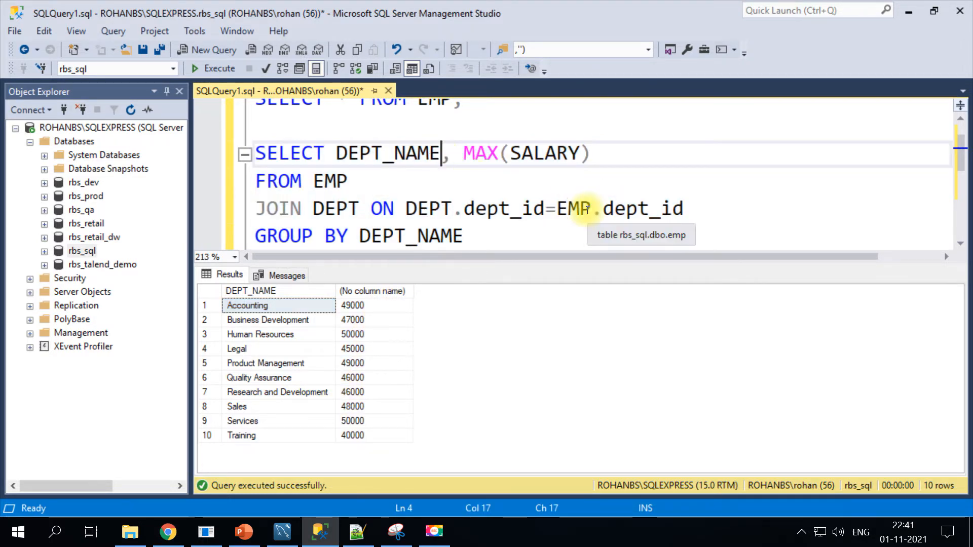
Step: Comment out MAX(SALARY) and start a ROW_NUMBER() OVER column on a new line
text(--)
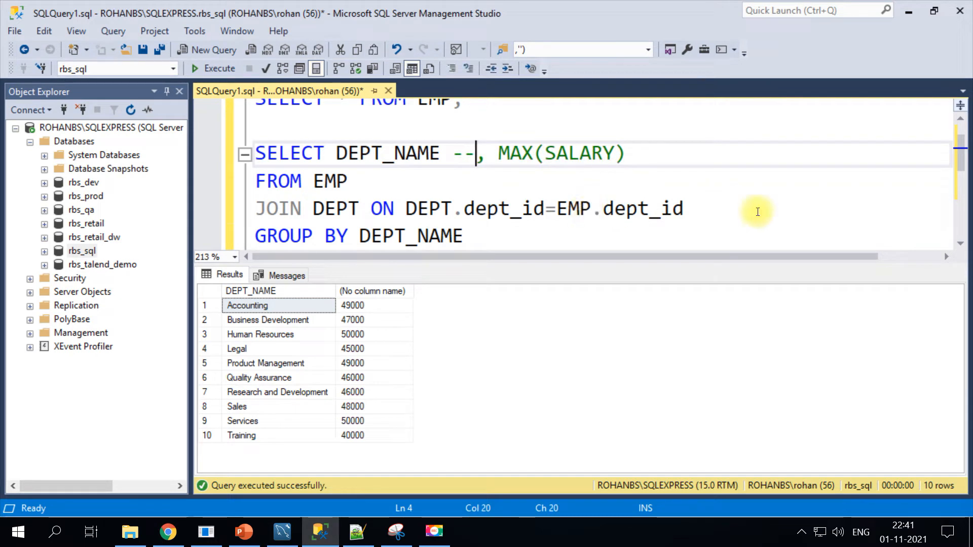
key(Enter)
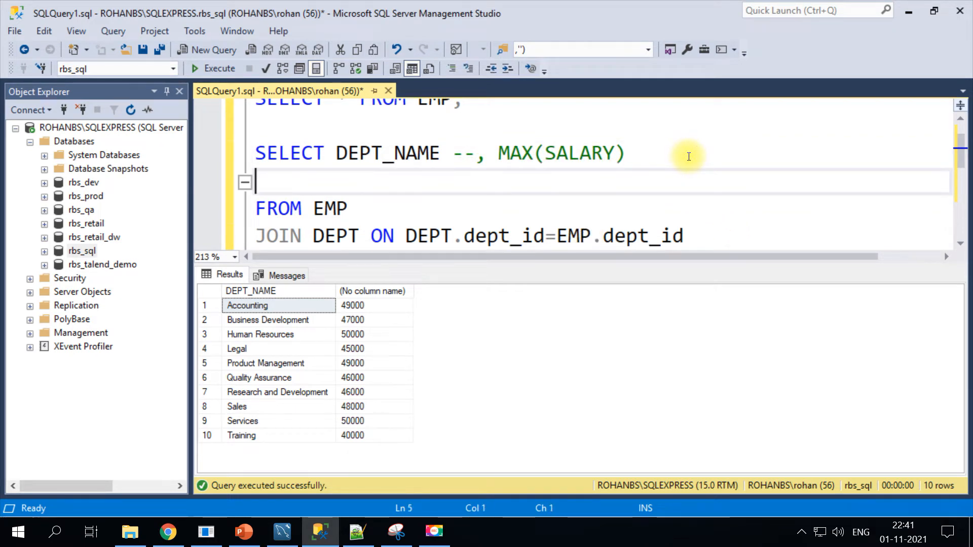
text(ROW))
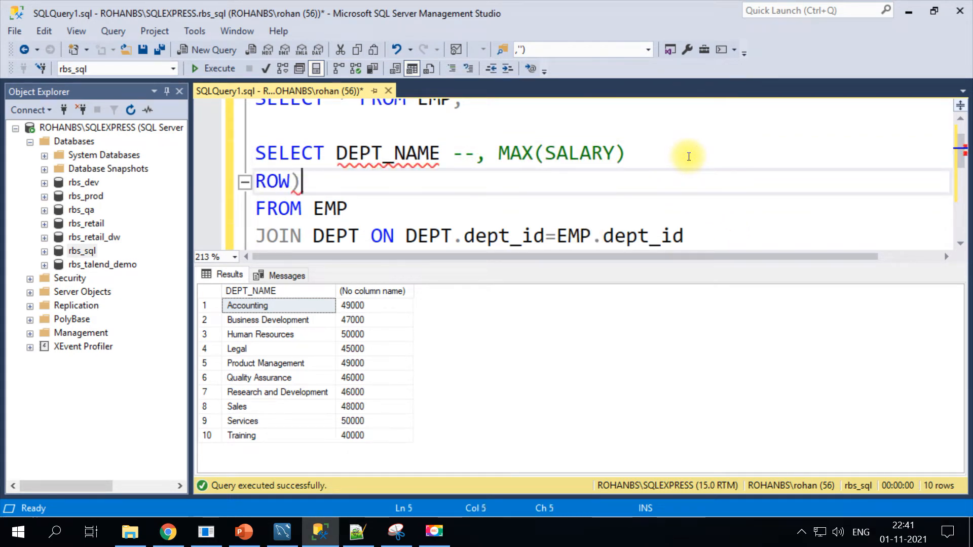
text(_NUMBE)
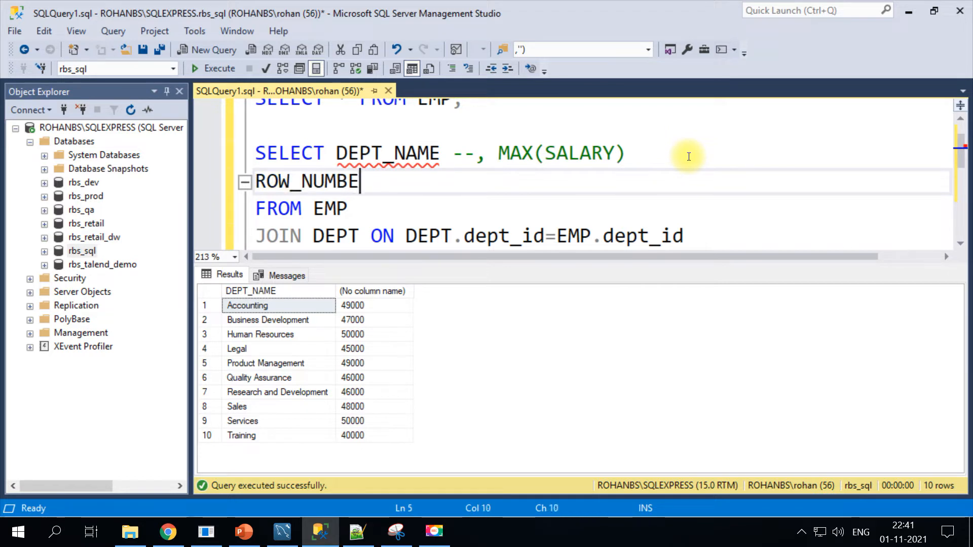
text(R ())
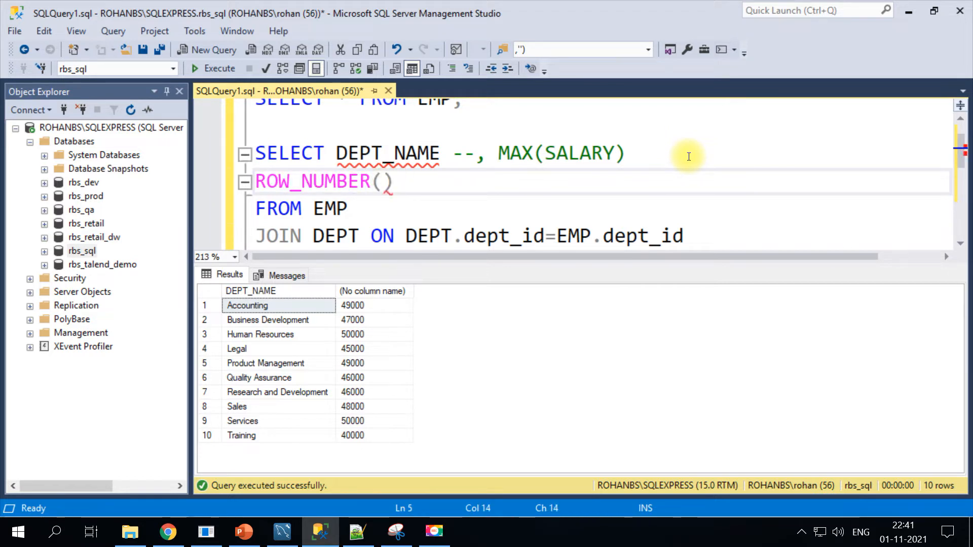
text(OVER)
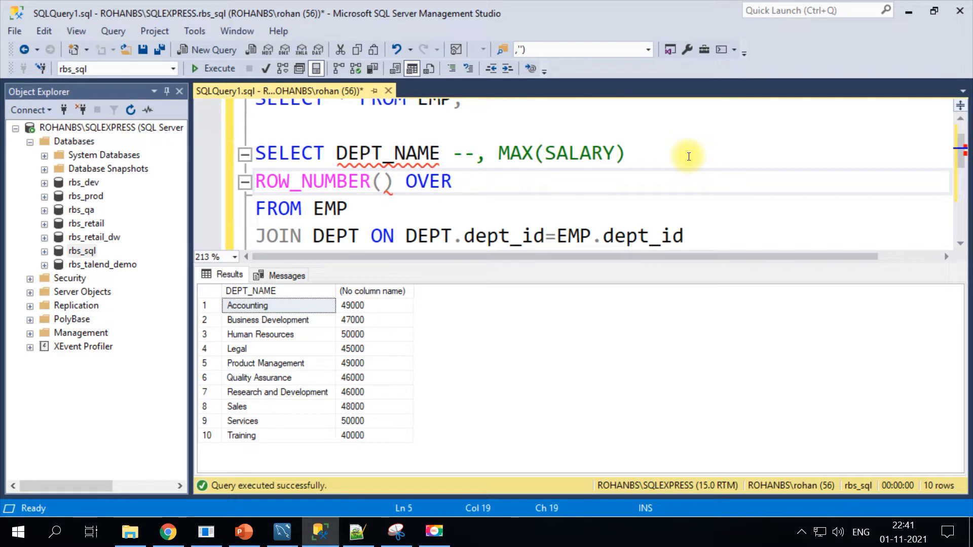
Step: Complete the window as PARTITION BY DEPT_NAME ORDER BY SALARY DESC, aliased ROWNUM
text((PARTIT)
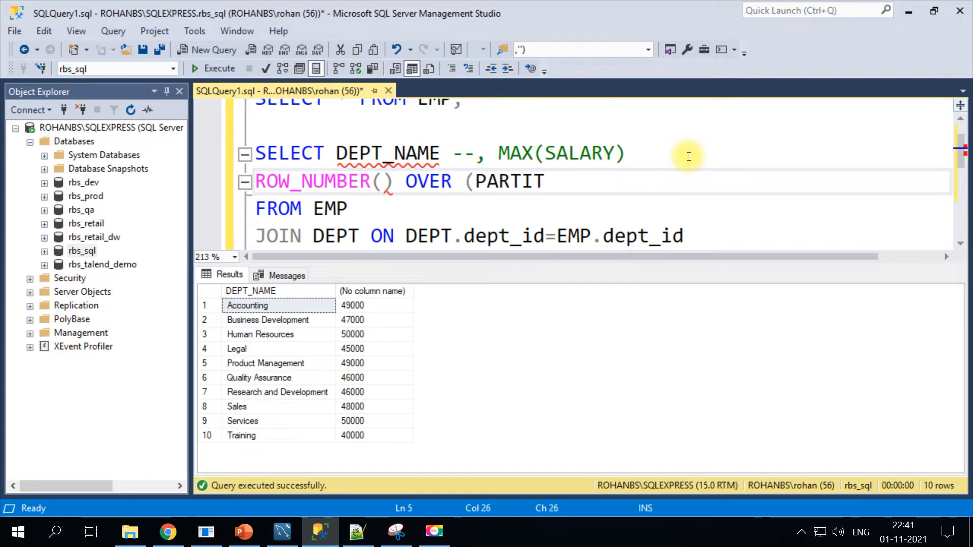
text(ION BY)
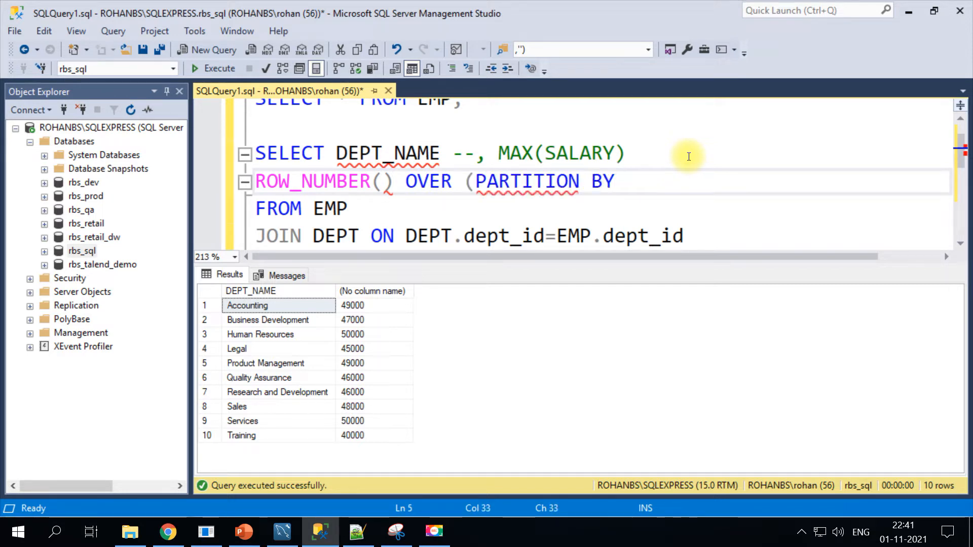
text(DEPT_)
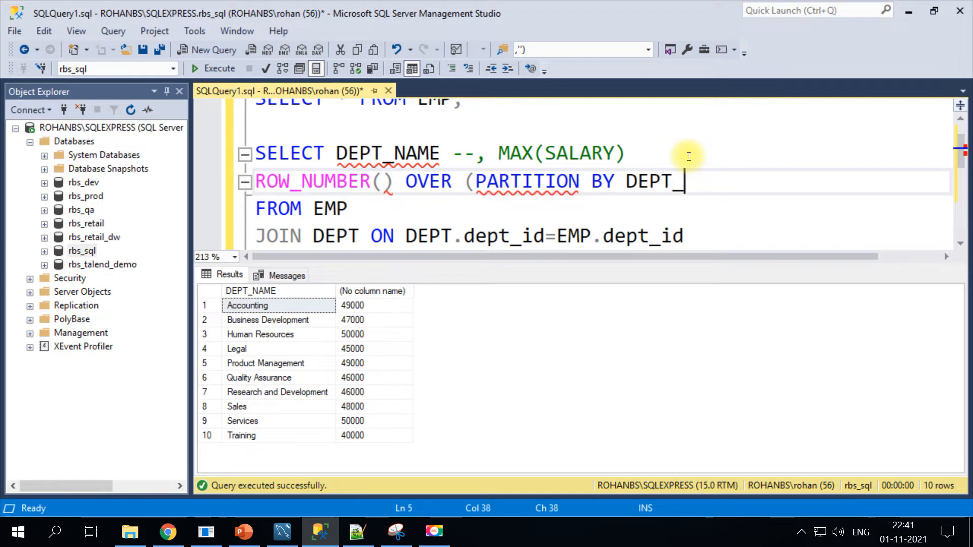
text(NAME)
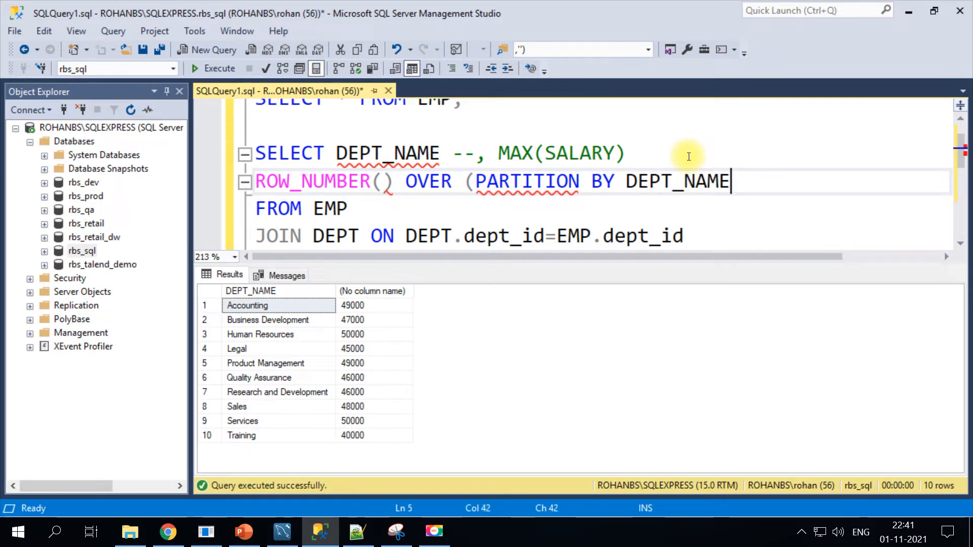
mouse_move(568, 214)
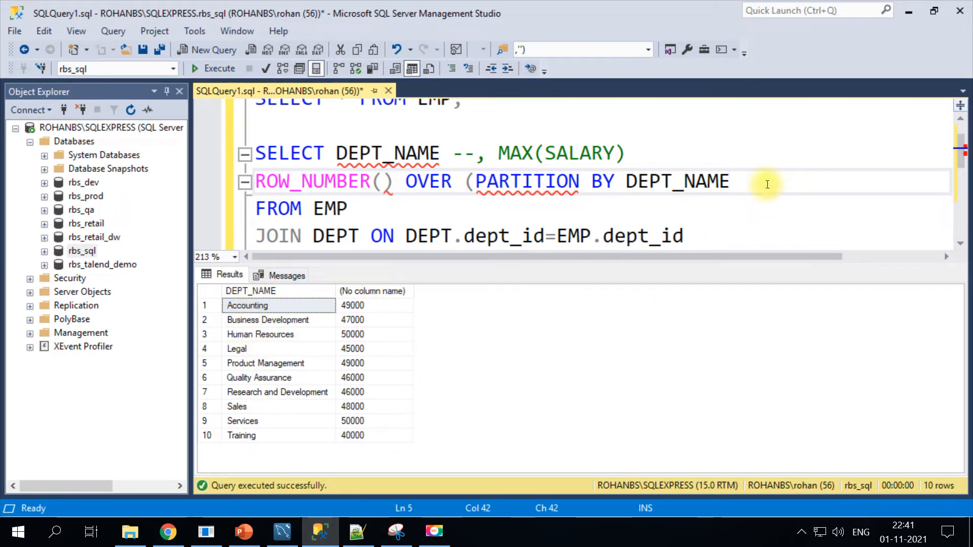
text(ORDER BY)
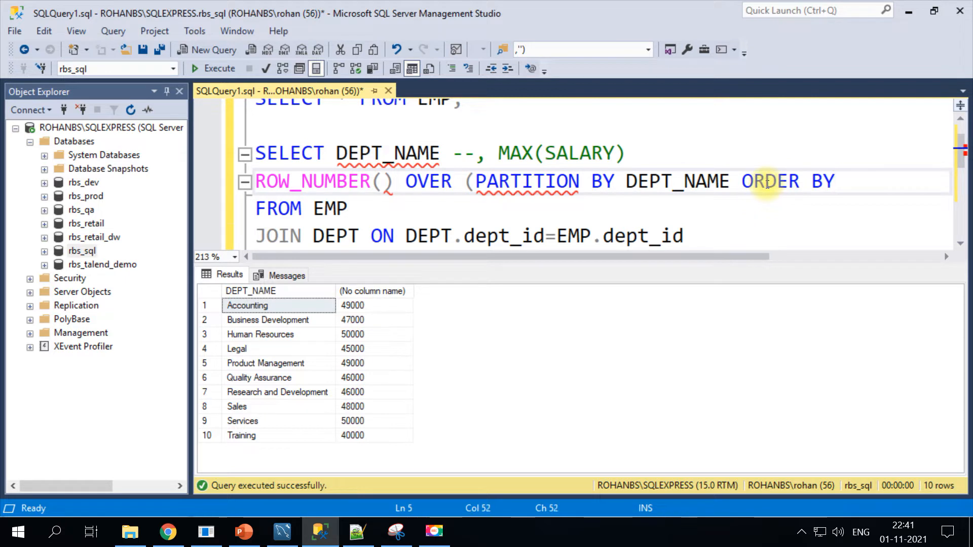
text(SALARY DESC))
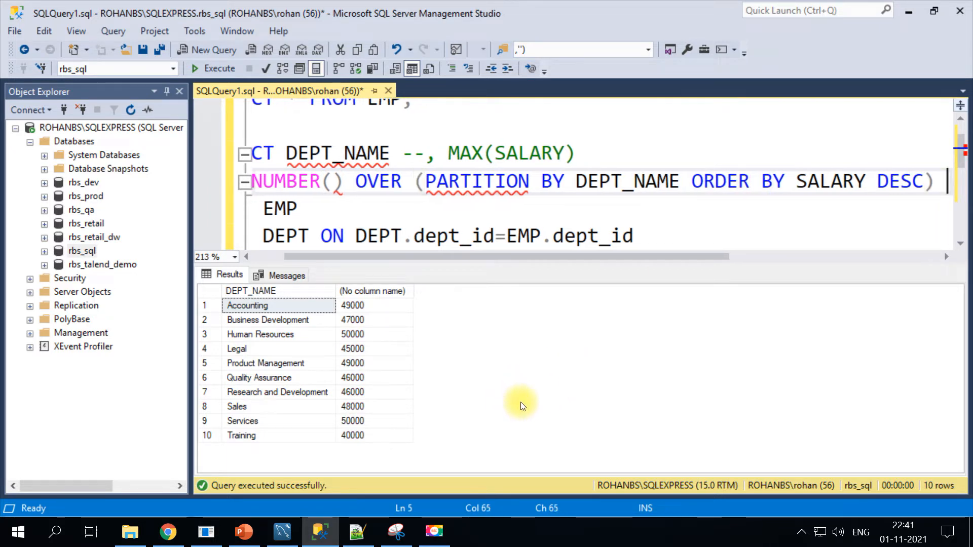
text(ROWNUM)
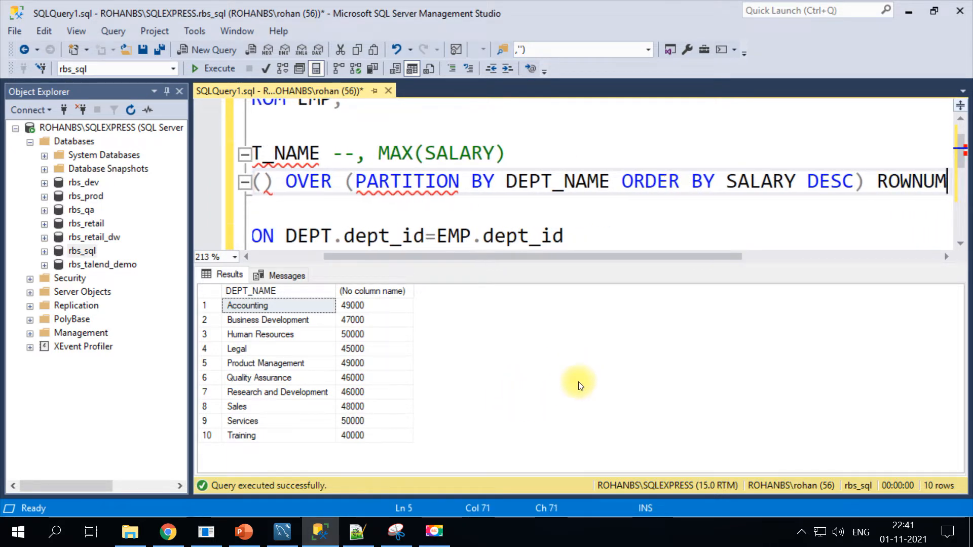
click(585, 235)
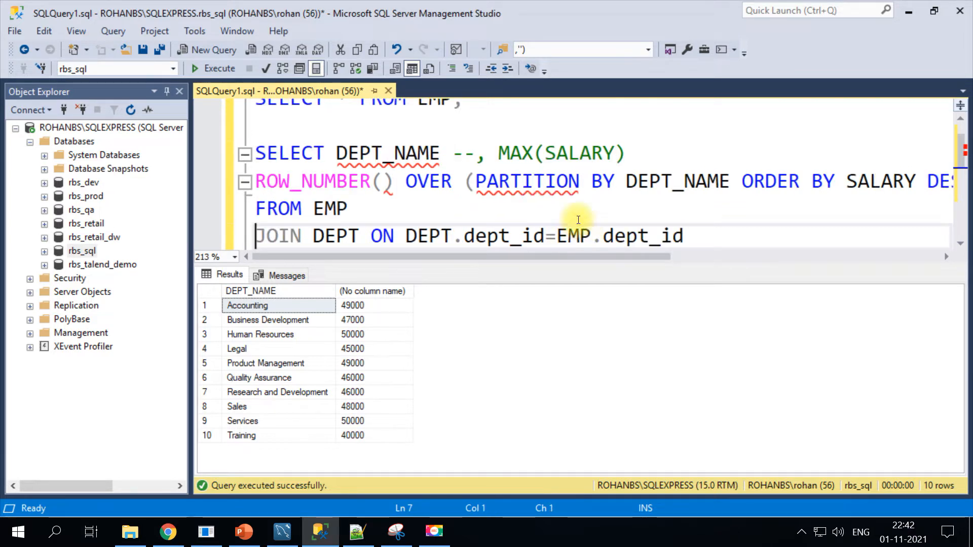
mouse_move(401, 149)
text(,)
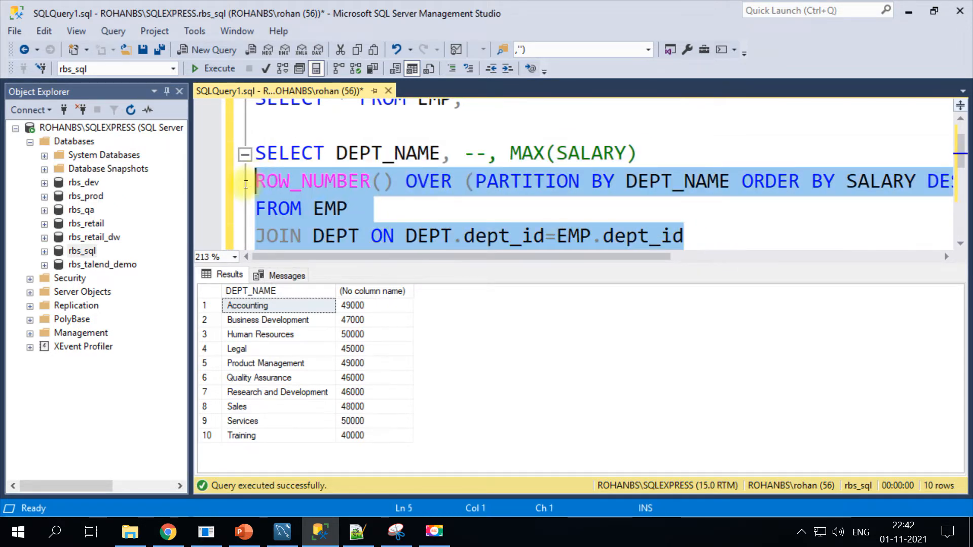
Step: Run the ROW_NUMBER query and scroll through the 95 numbered rows
click(218, 68)
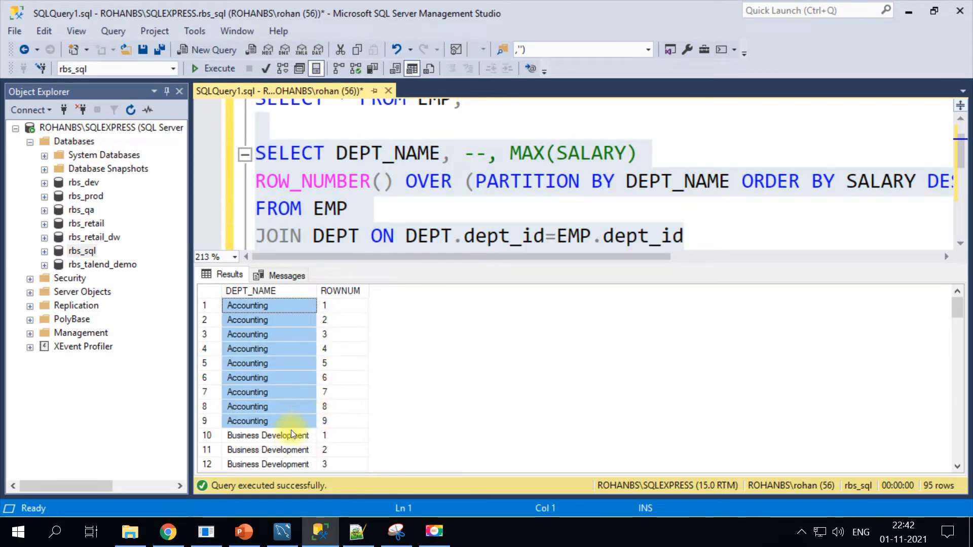
scroll(down, 3)
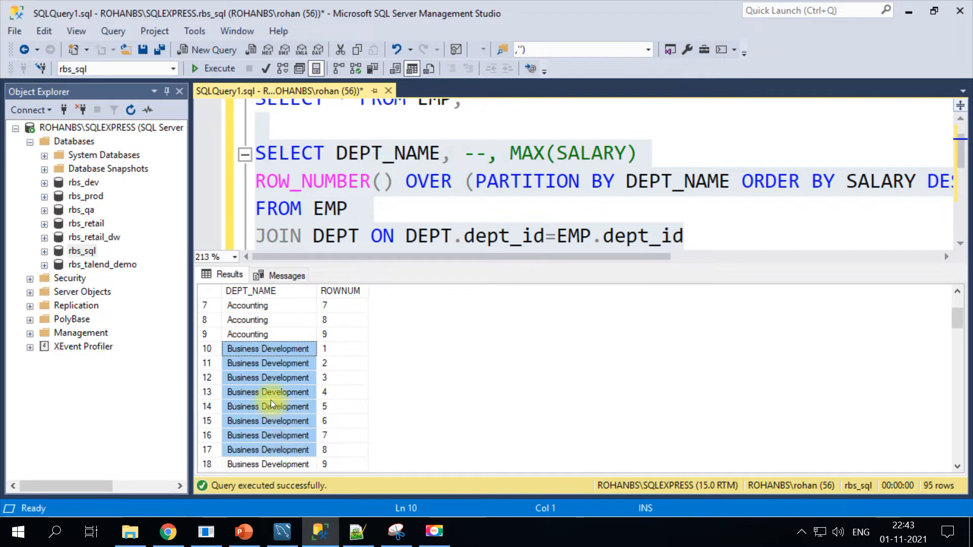
mouse_move(308, 392)
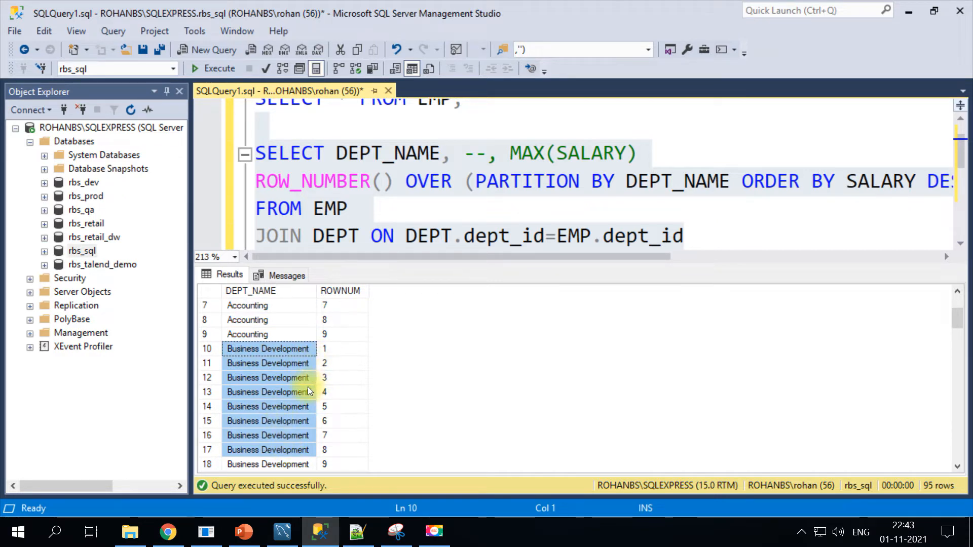
click(458, 147)
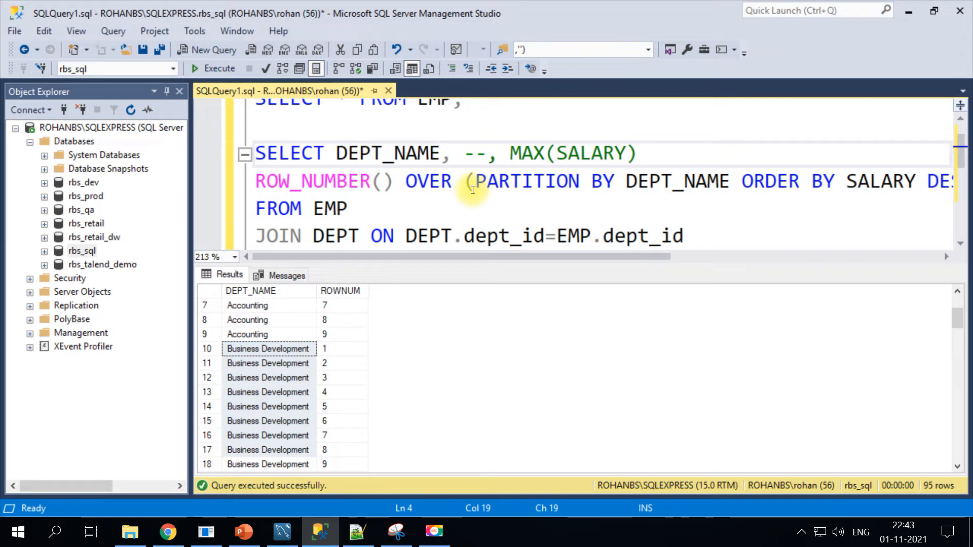
Step: Add FIRST_NAME and SALARY to the select list and review the ranked salaries
text(FIRST)
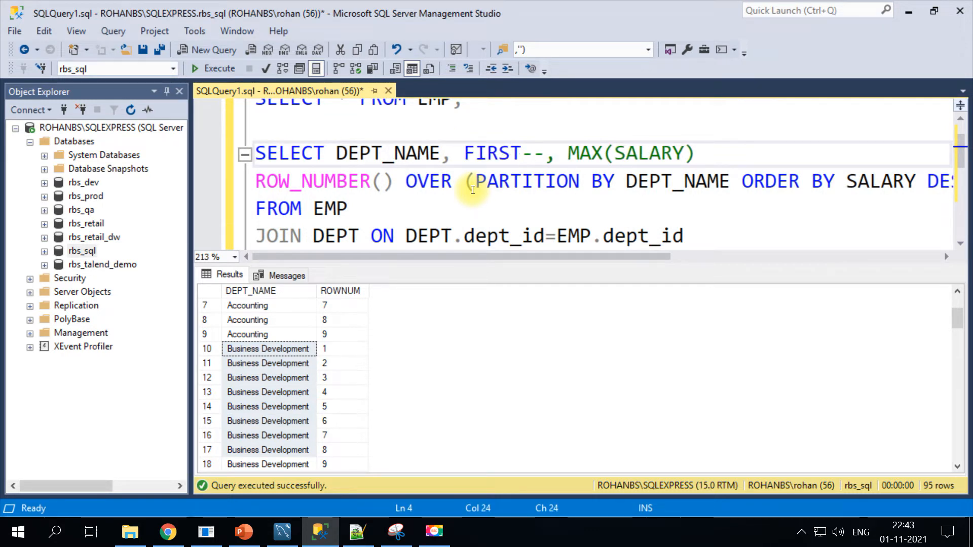
text(_NAME,)
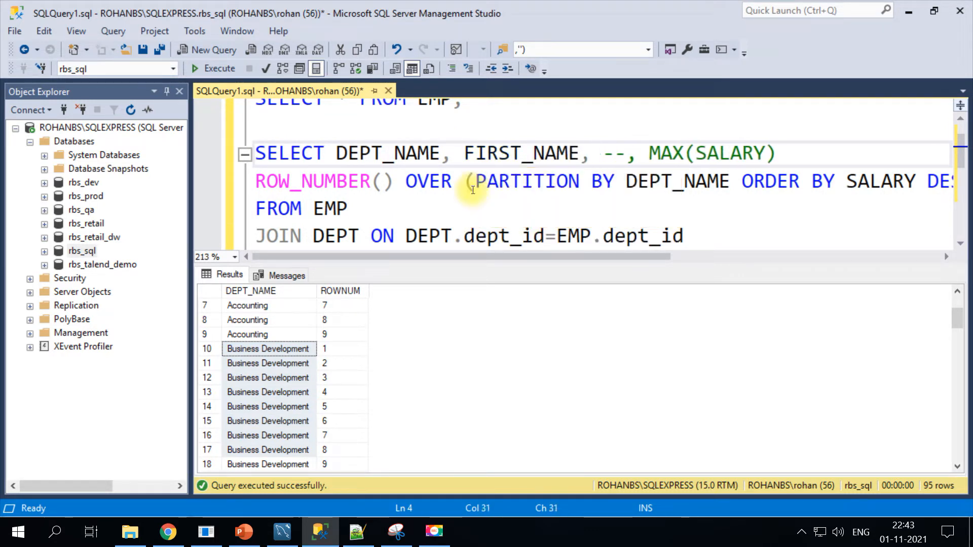
text(SALARY,)
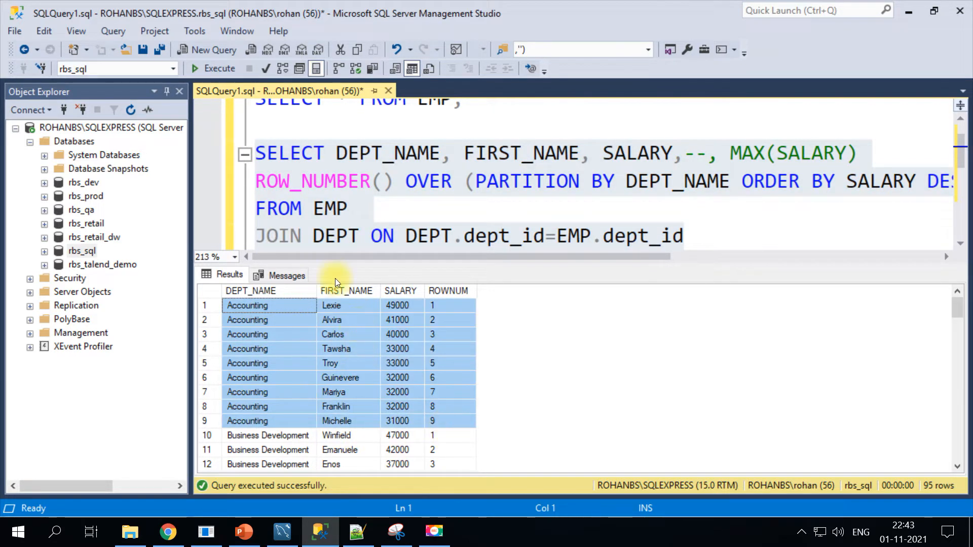
mouse_move(408, 337)
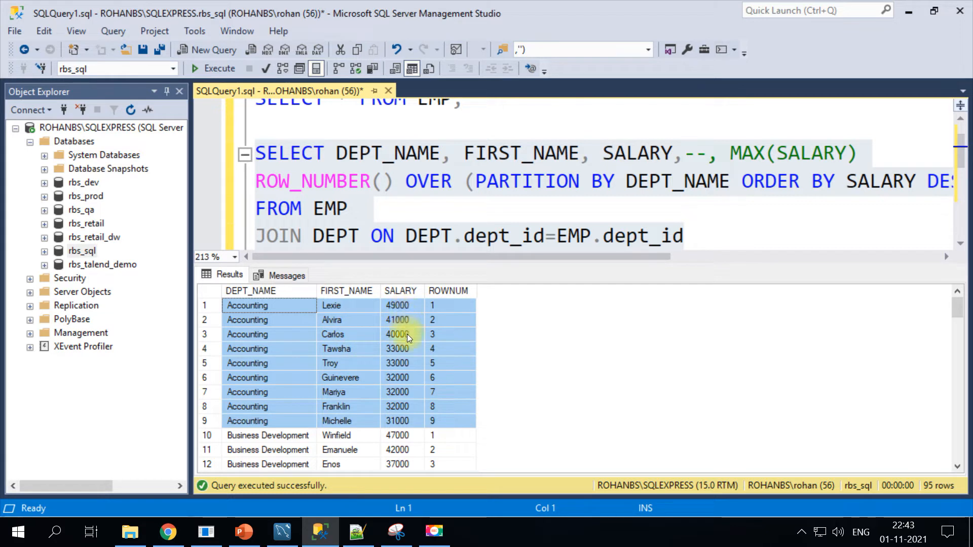
click(401, 305)
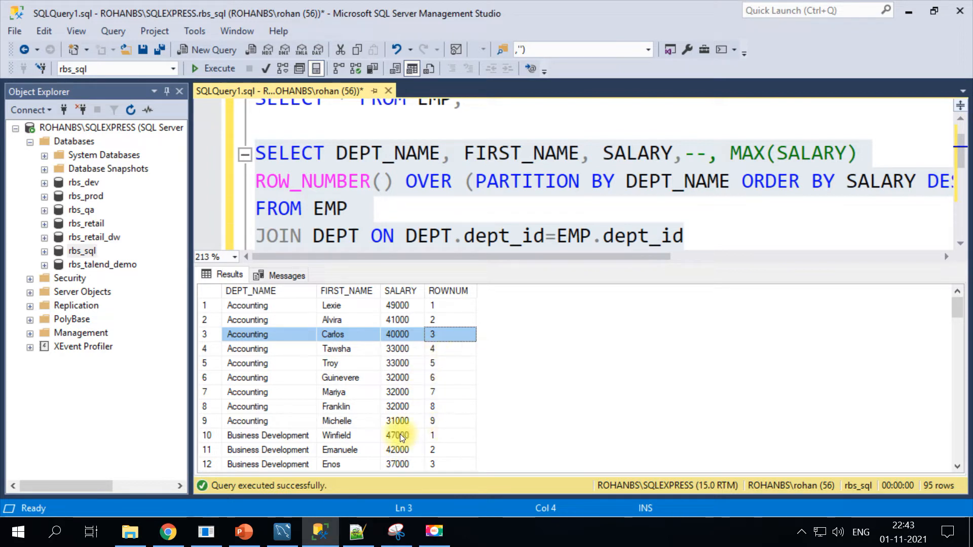
scroll(down, 3)
text(()
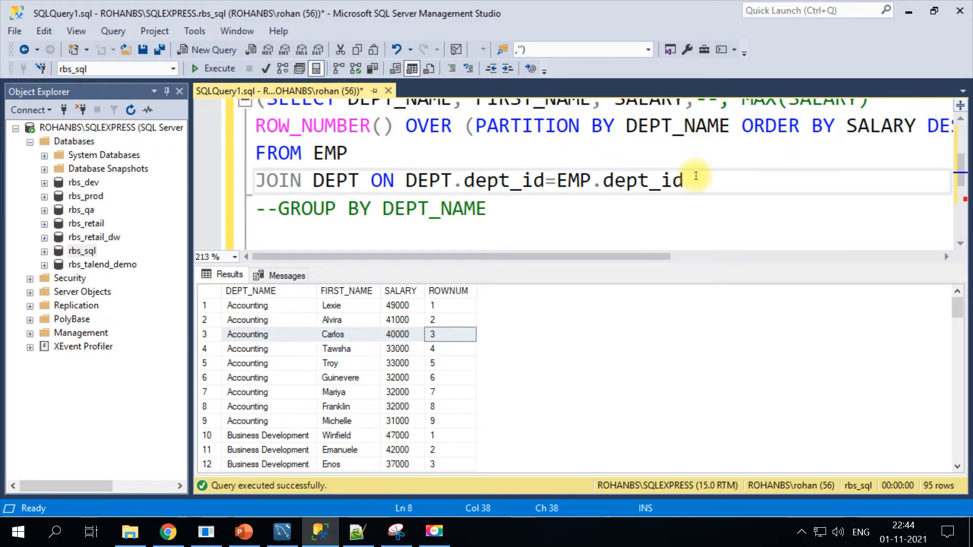
Step: Wrap the ranking query under an outer SELECT and add WHERE ROWNUM<=3
text();)
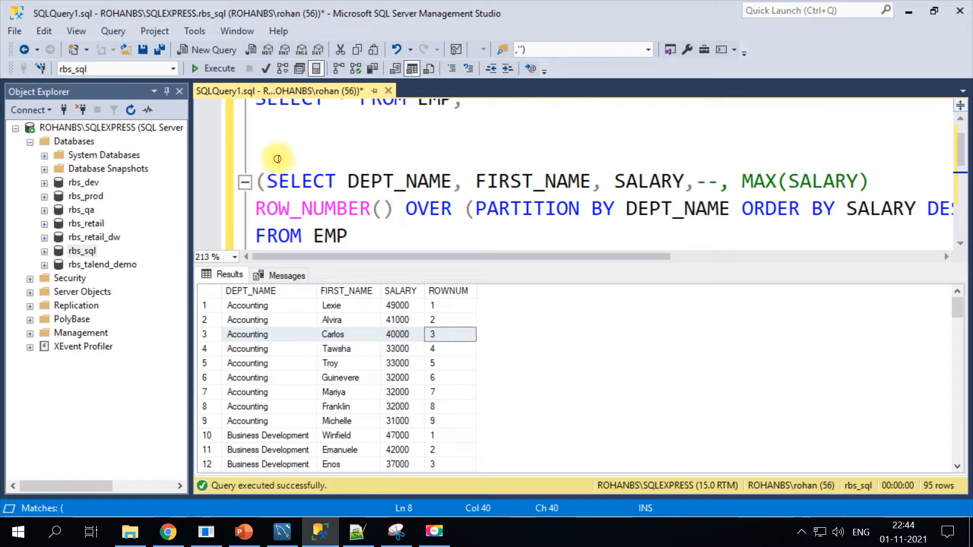
text(SL)
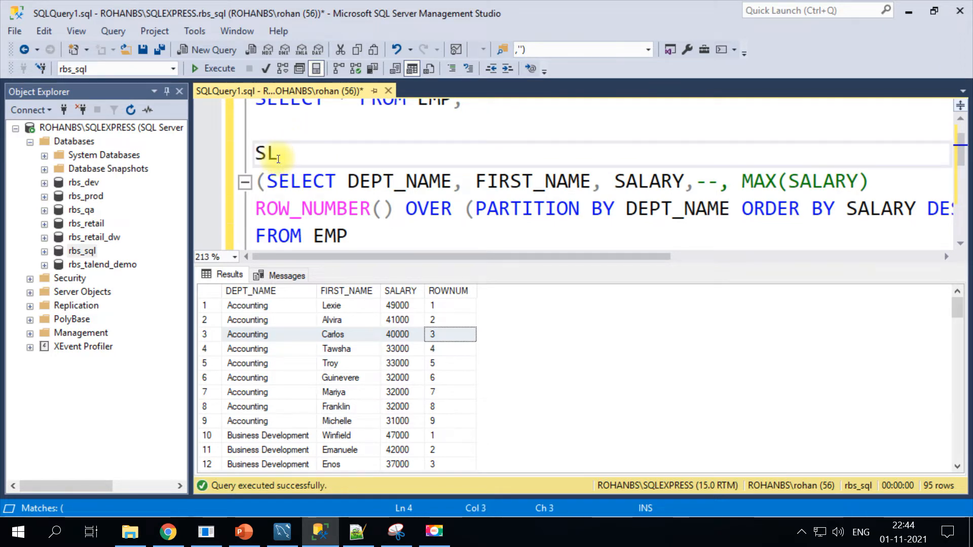
text(EEC)
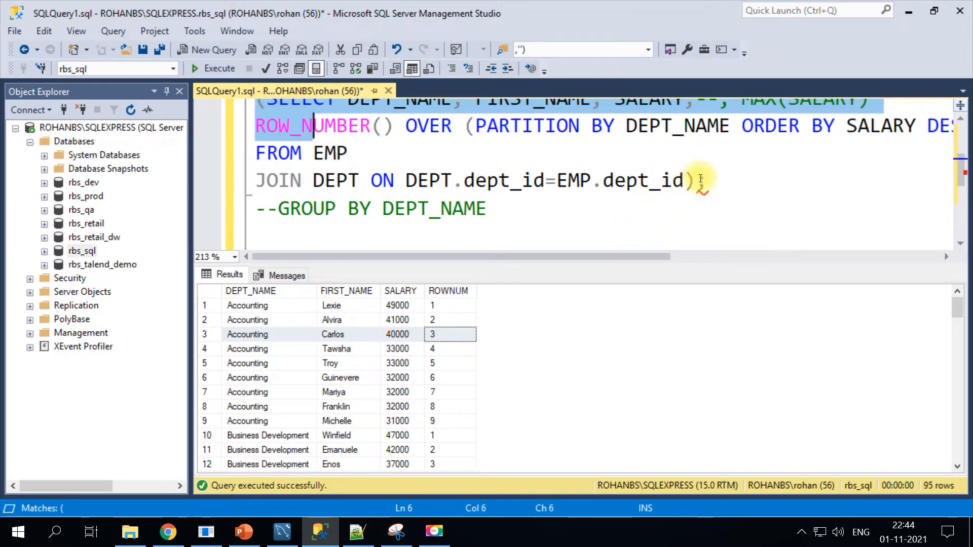
text(WHERE;)
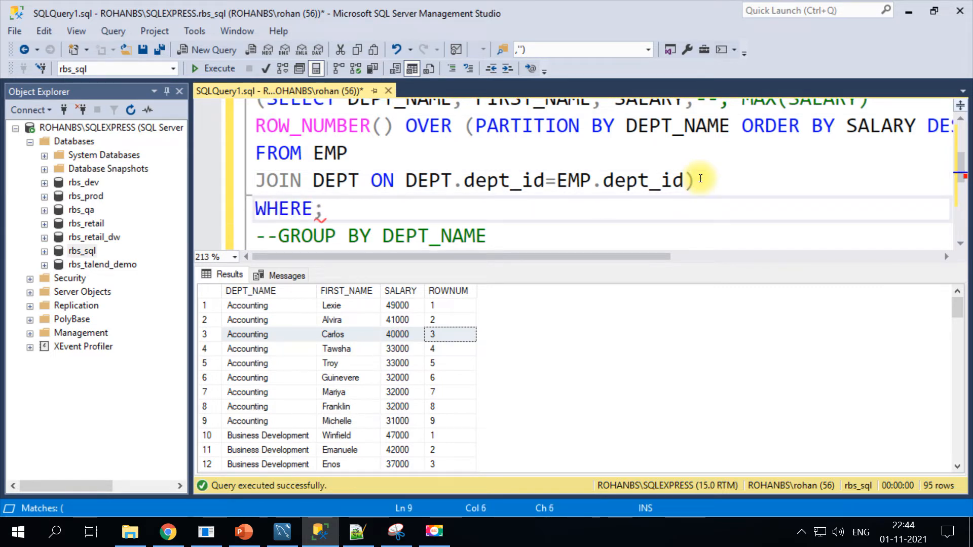
text(ROWNUM)
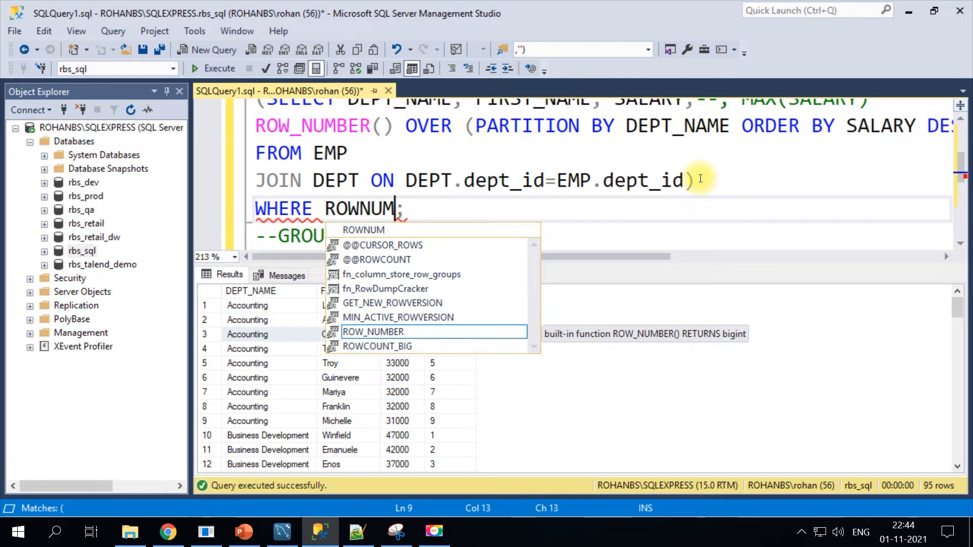
text(<)
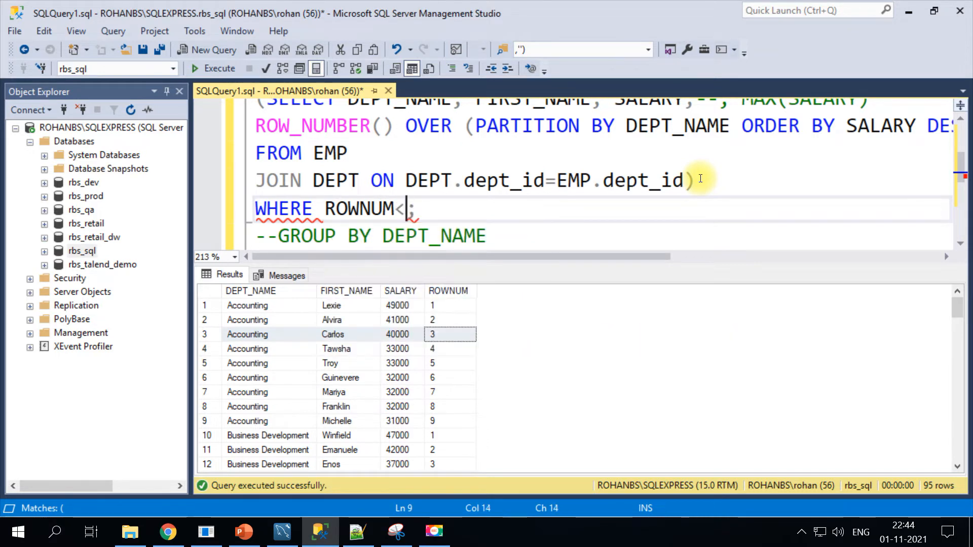
text(=)
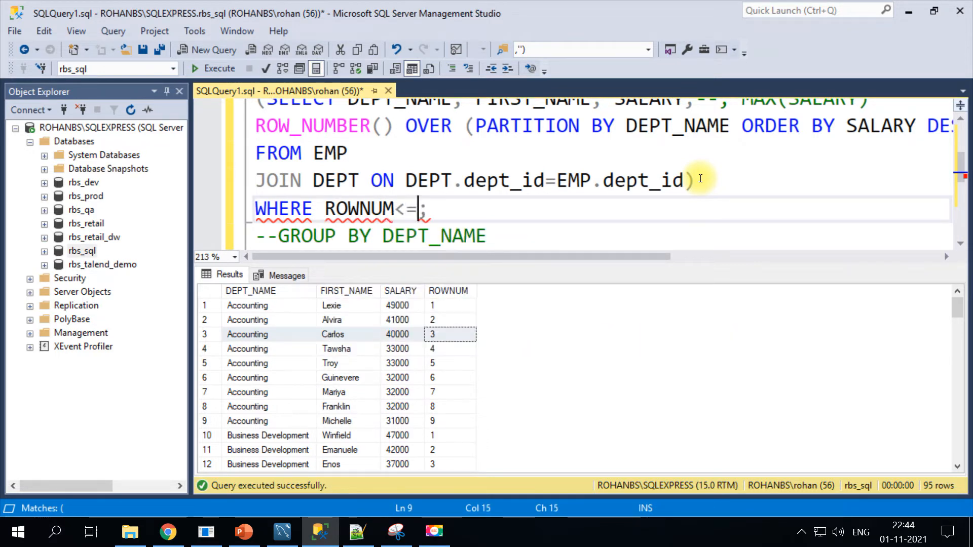
text(3)
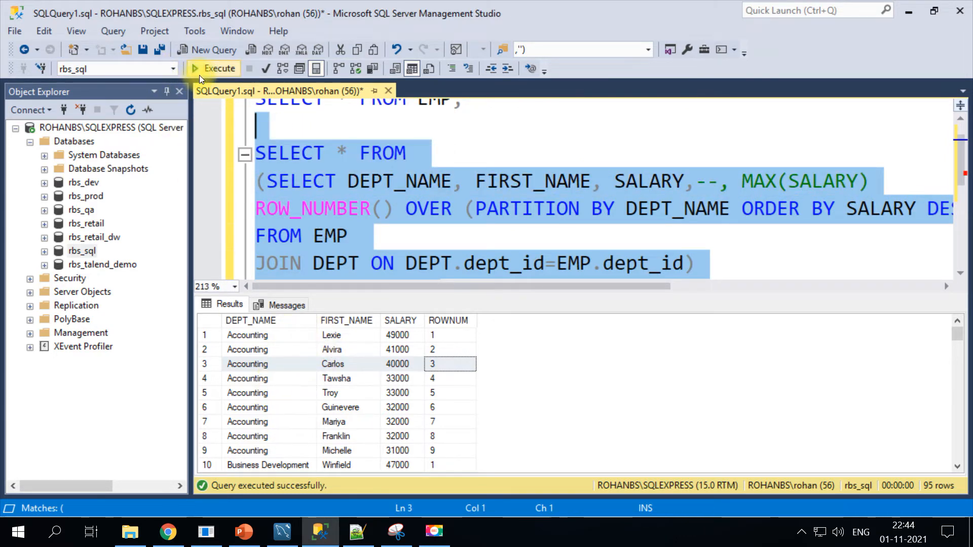
Step: Run the WHERE ROWNUM<=3 query, getting the Msg 156 syntax error near WHERE
click(214, 67)
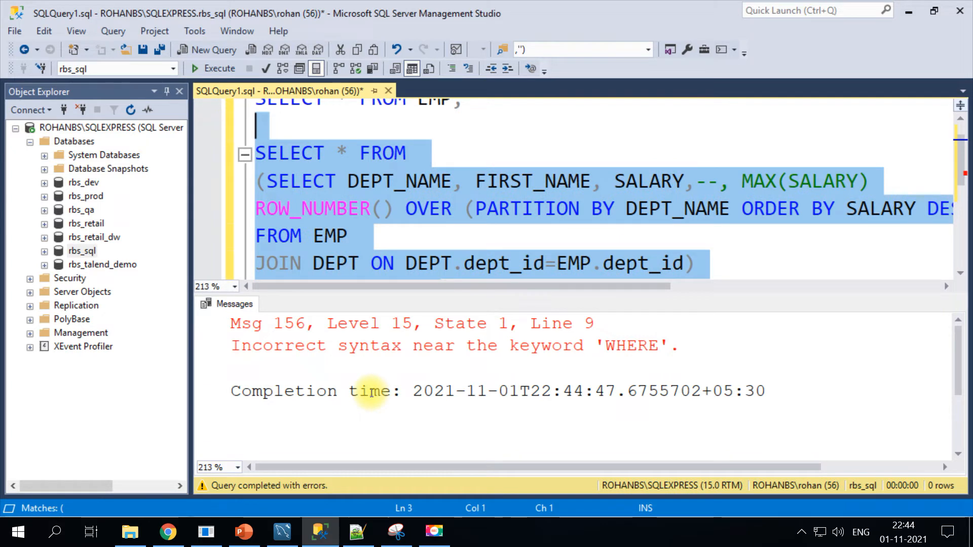
mouse_move(453, 240)
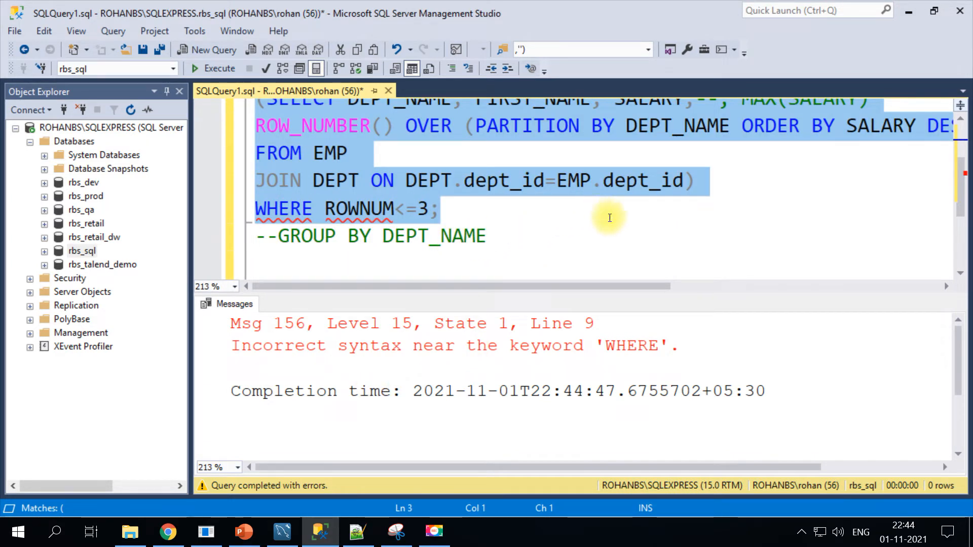
click(458, 209)
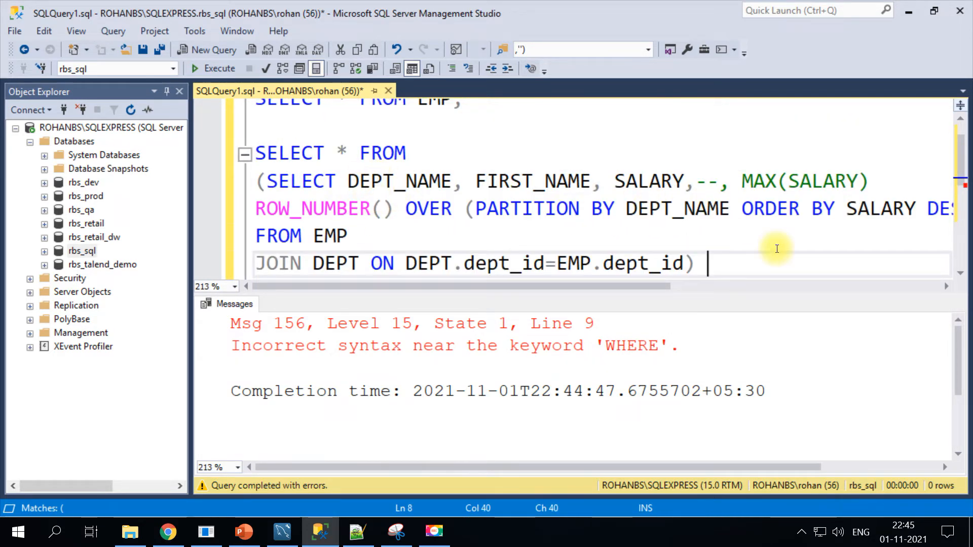
Step: Alias the subquery RESULT and rerun, getting 30 rows, three per department
text(RESULT)
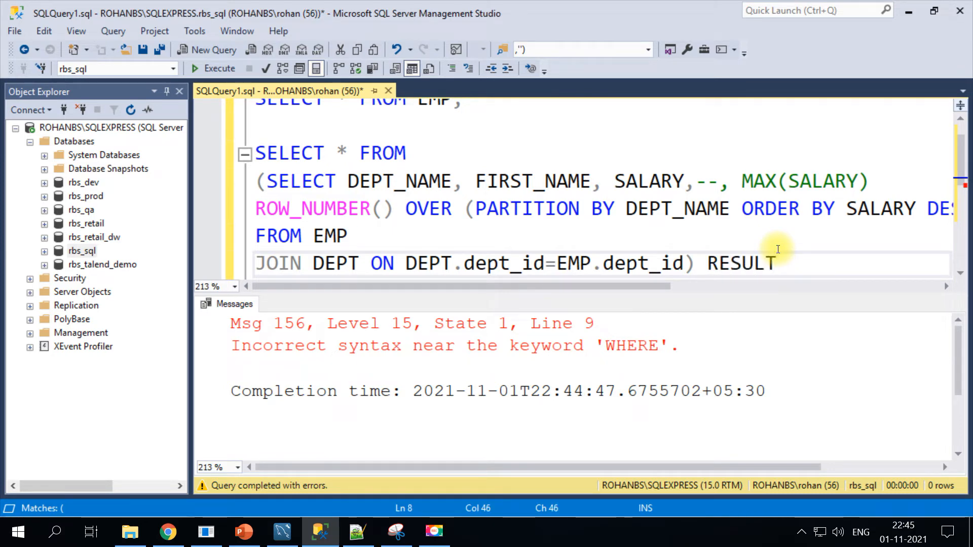
mouse_move(786, 253)
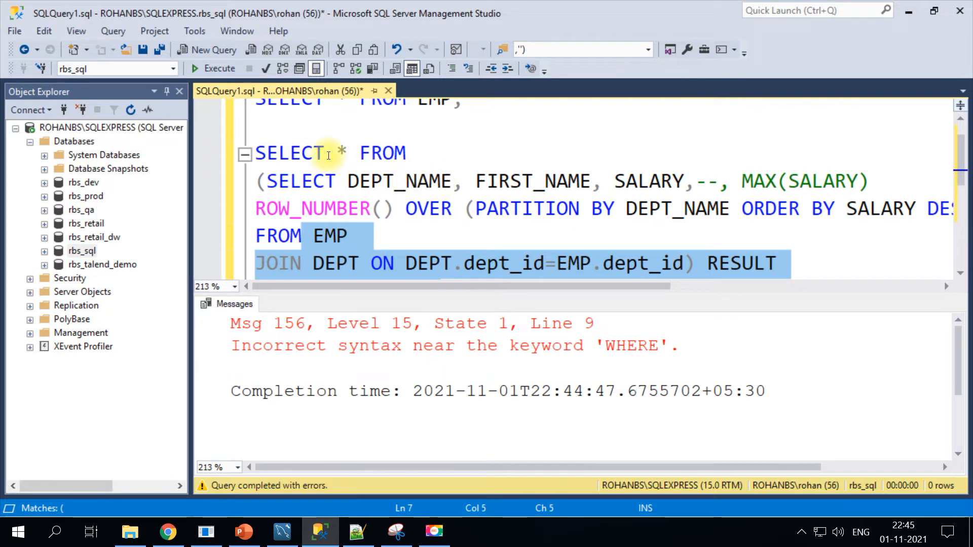
click(213, 68)
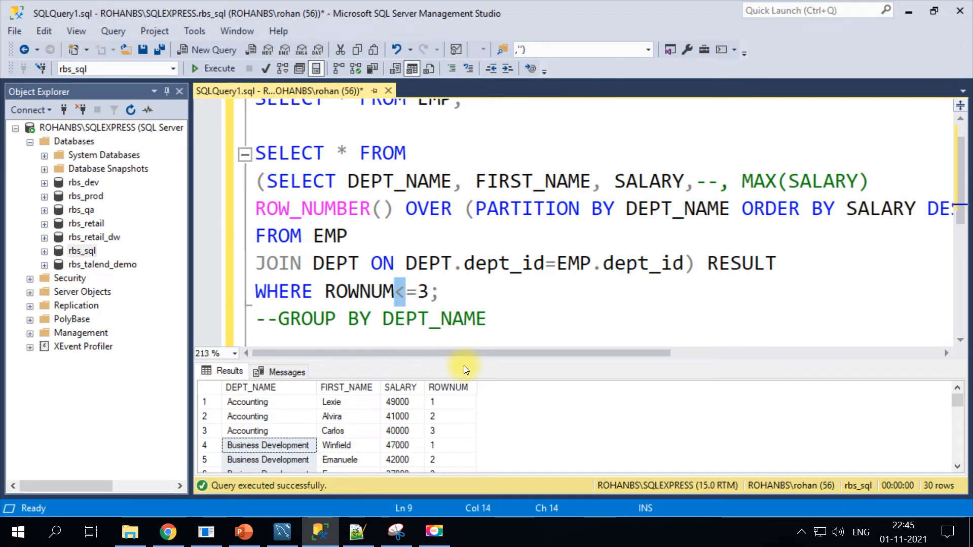
Step: Edit the filter to WHERE ROWNUM=3 and select the whole query
key(Backspace)
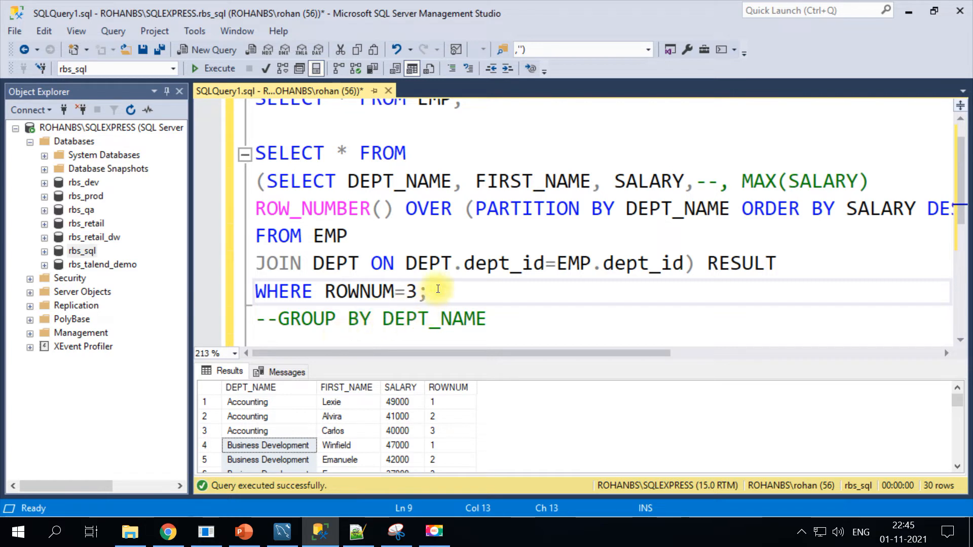
click(419, 291)
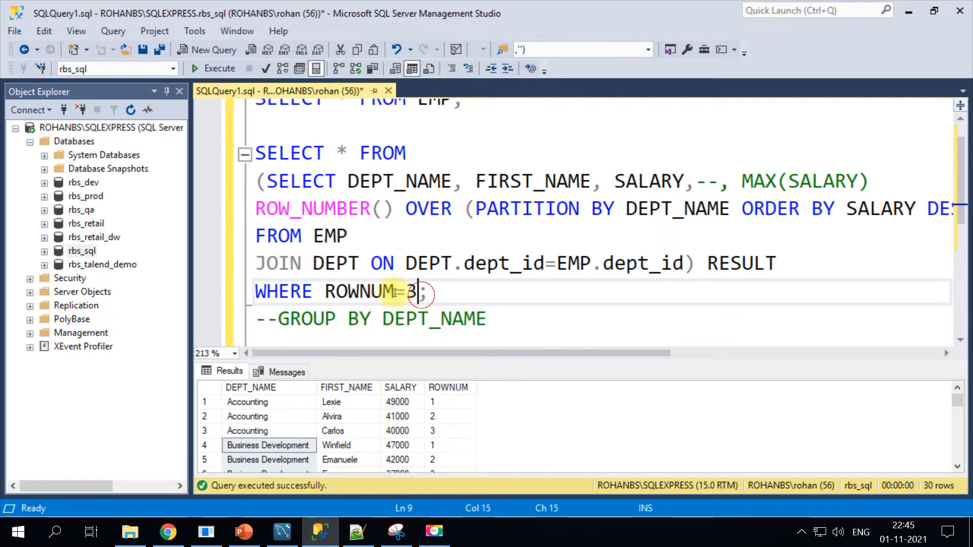
click(247, 431)
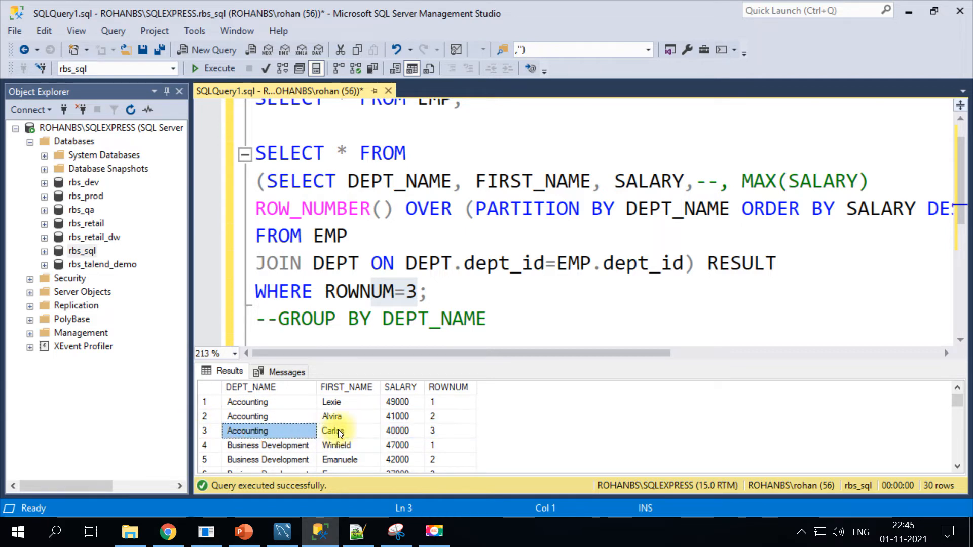
click(401, 431)
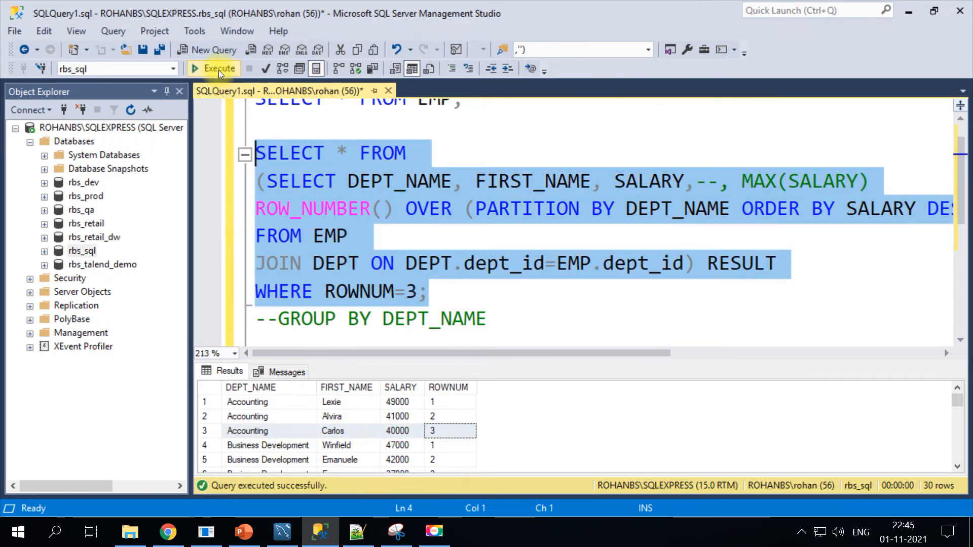
Step: Run the ROWNUM=3 query for 10 rows, then select ROW_NUMBER for replacement
click(218, 68)
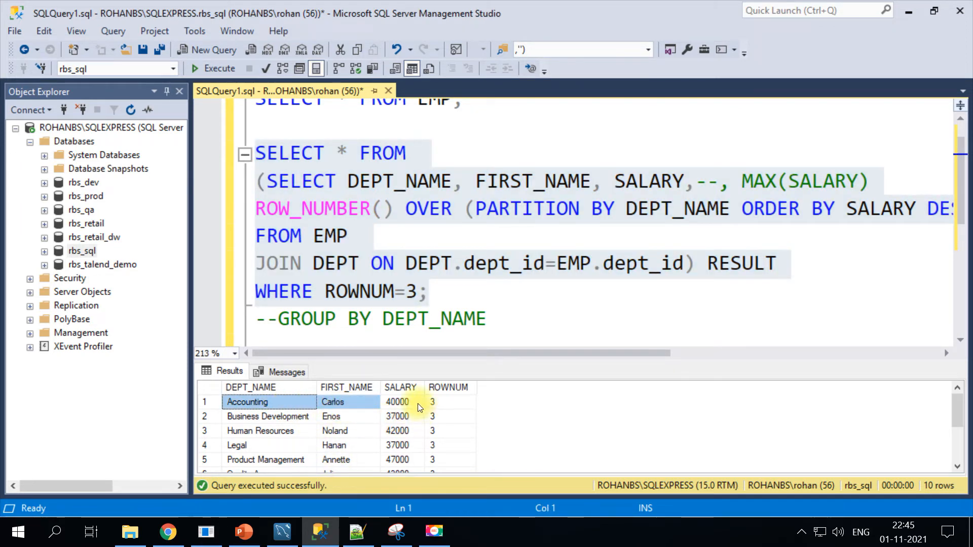
click(447, 402)
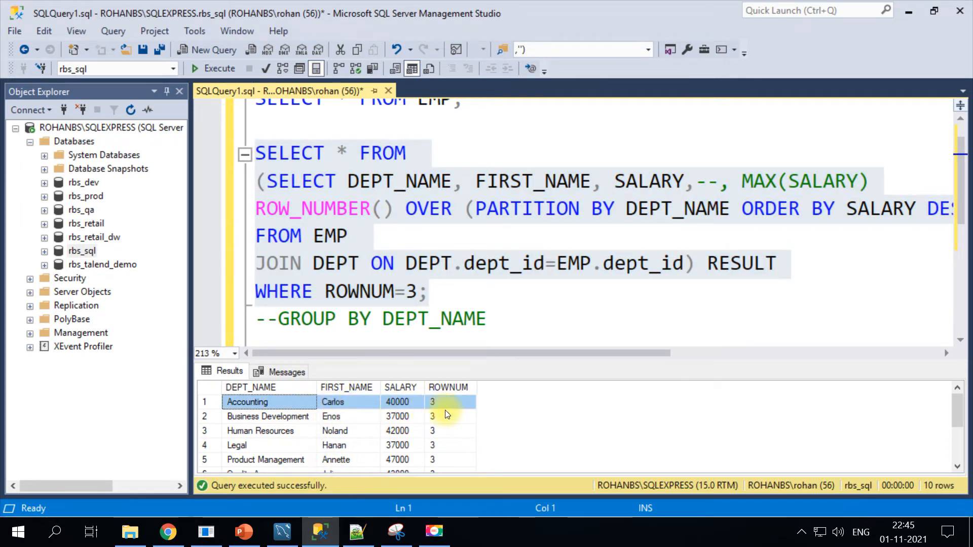
mouse_move(357, 372)
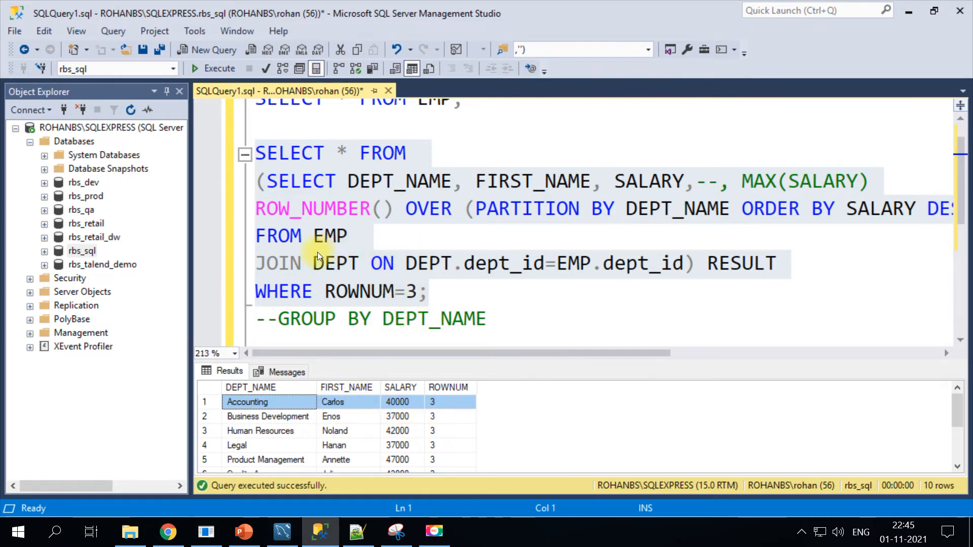
click(314, 270)
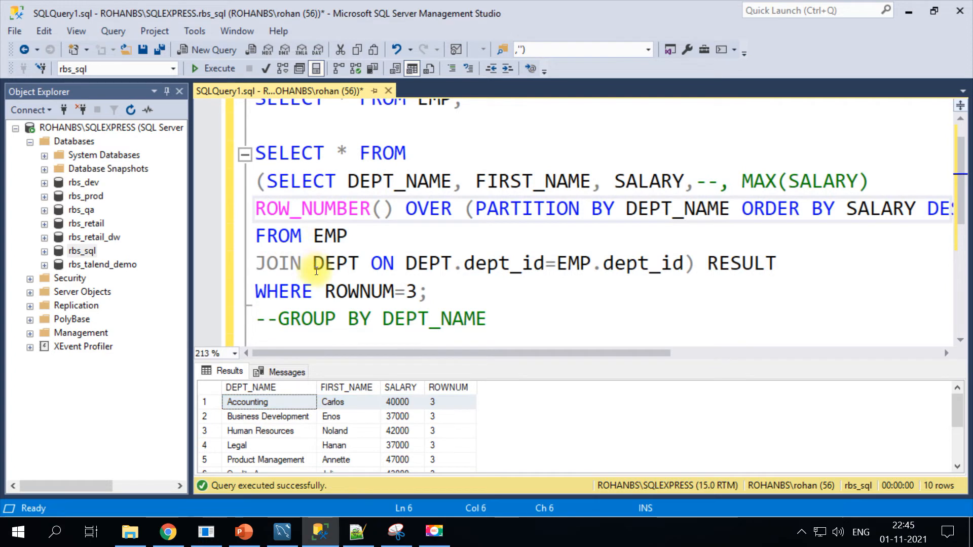
double_click(311, 209)
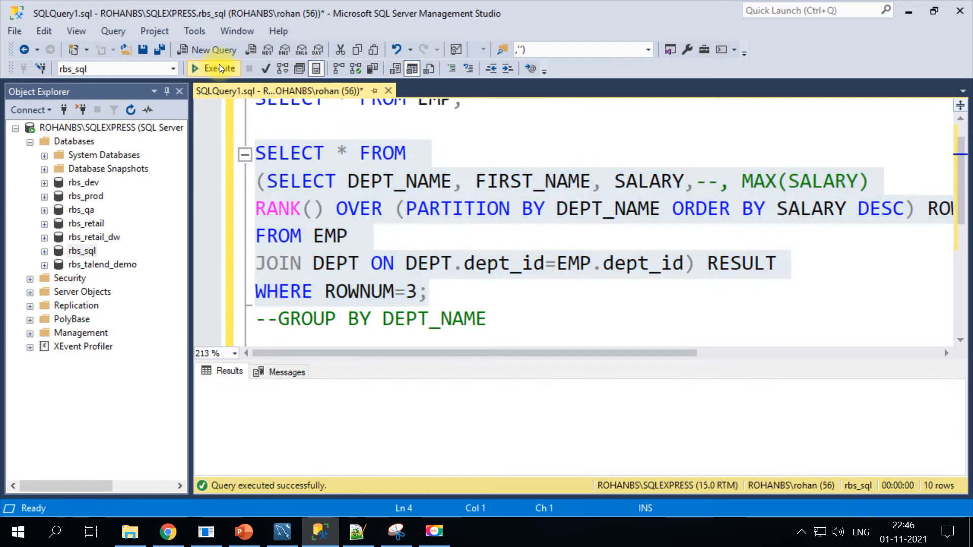
Step: Rerun with RANK for 13 rows, then highlight SALARY, DEPT_NAME and the inner subquery
click(214, 68)
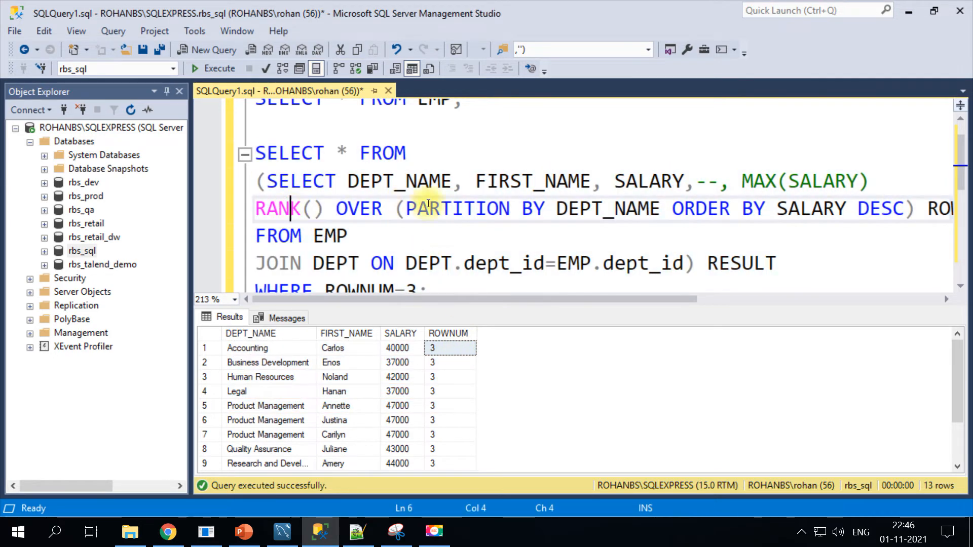
double_click(648, 181)
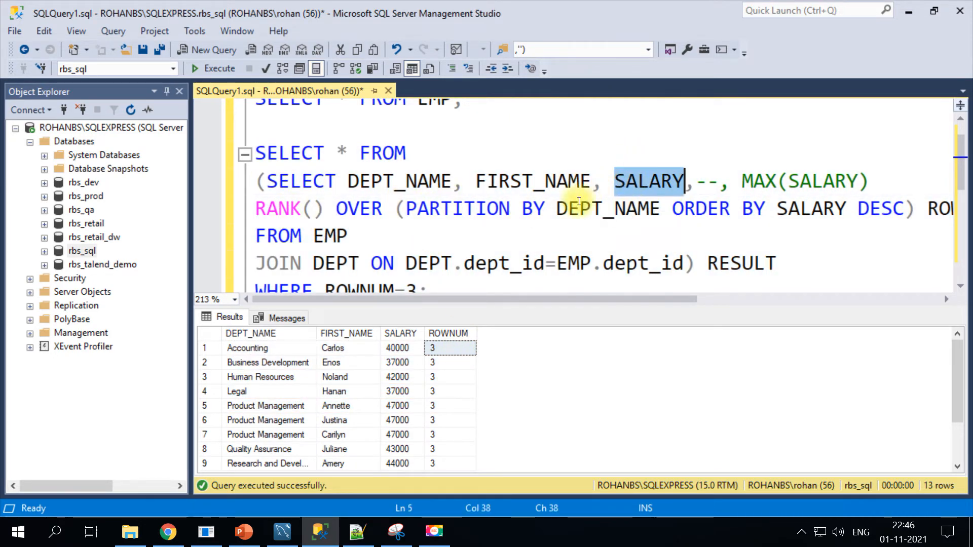
double_click(399, 181)
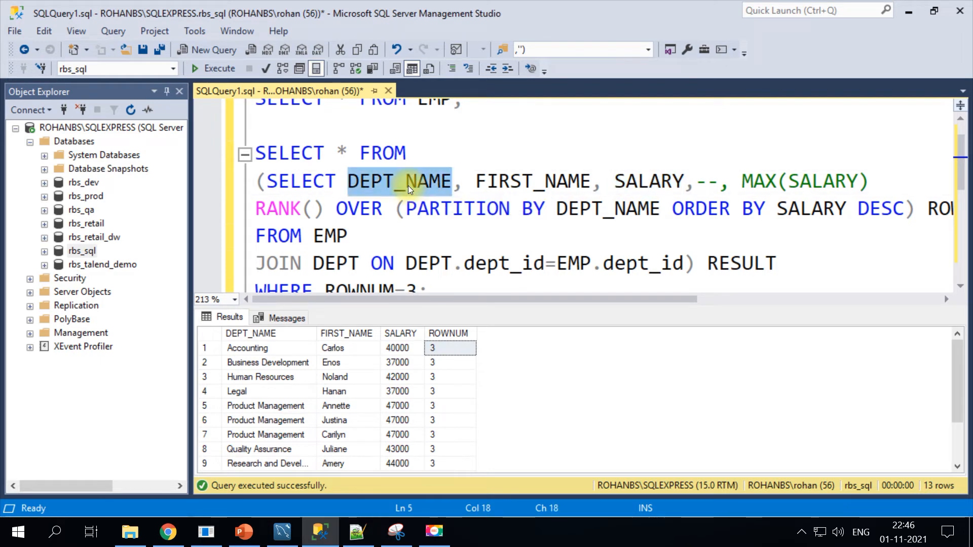
scroll(down, 3)
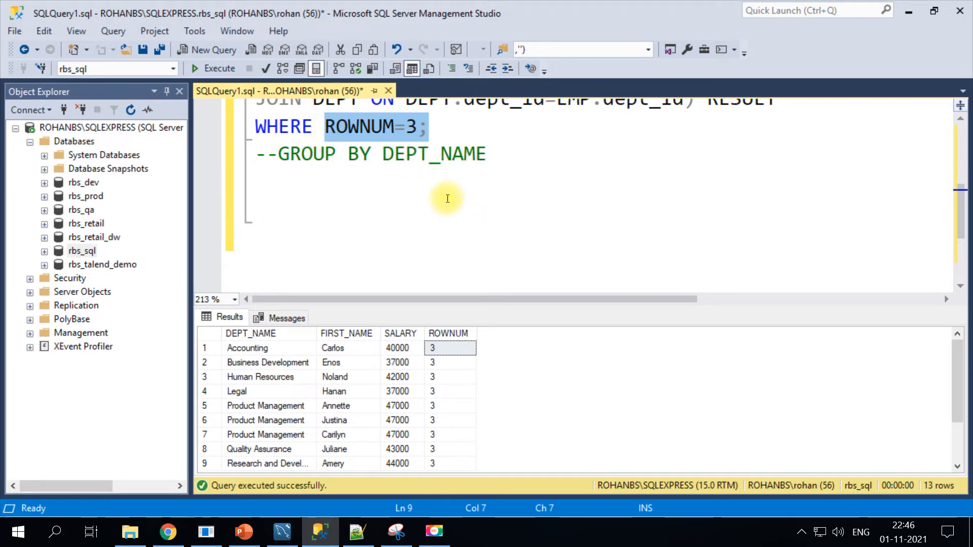
mouse_move(426, 142)
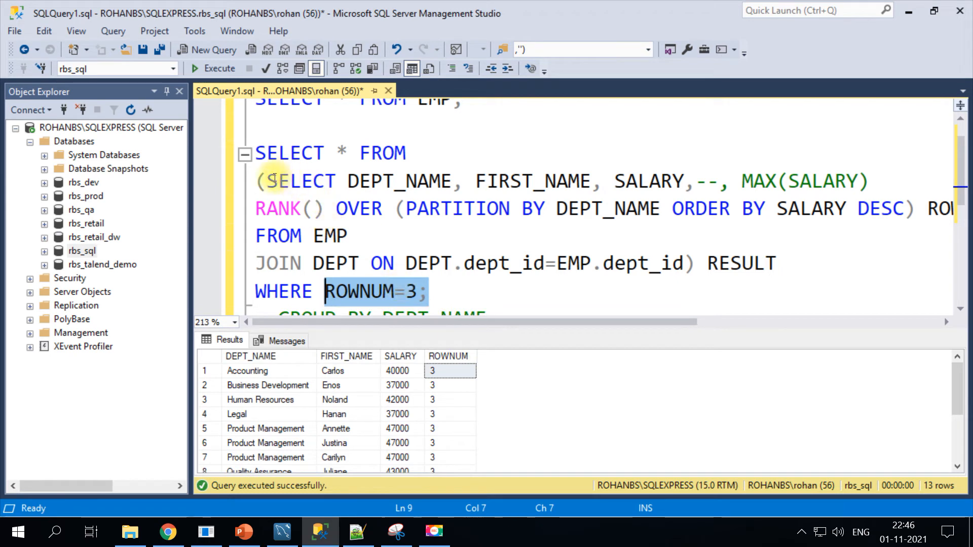
drag(265, 180, 672, 244)
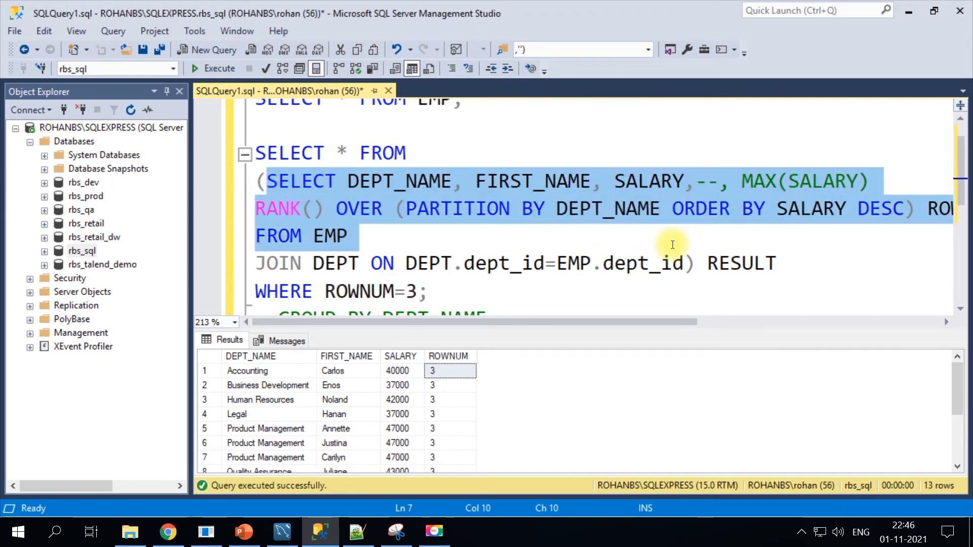
click(679, 263)
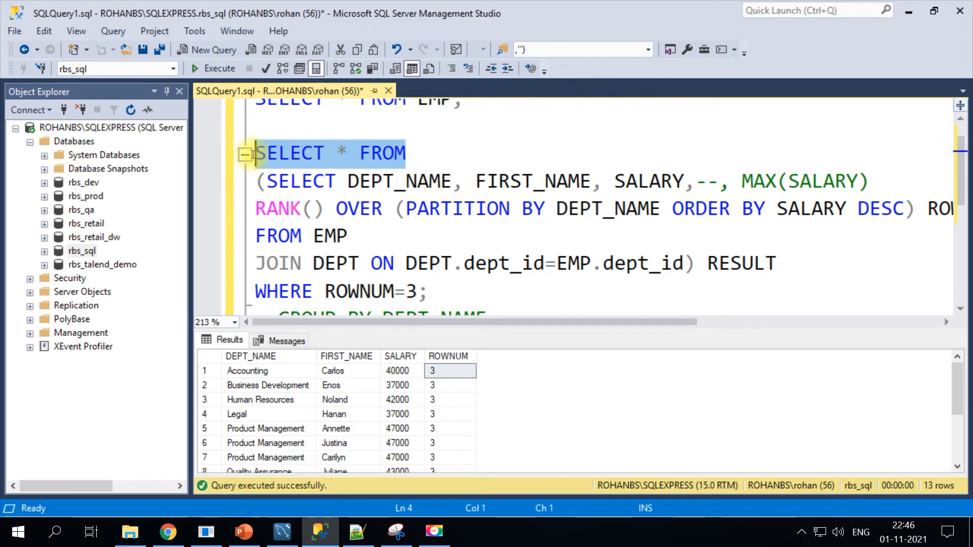
click(263, 210)
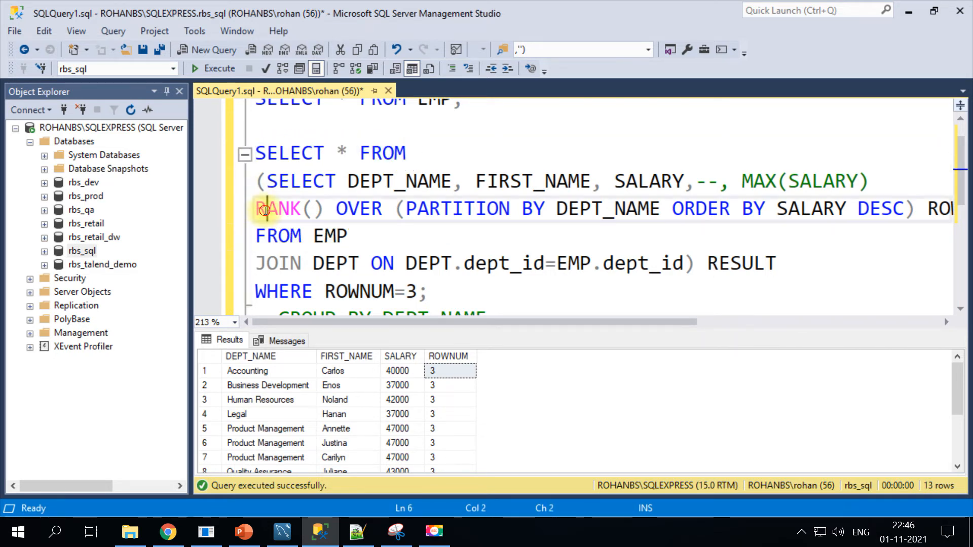
double_click(277, 209)
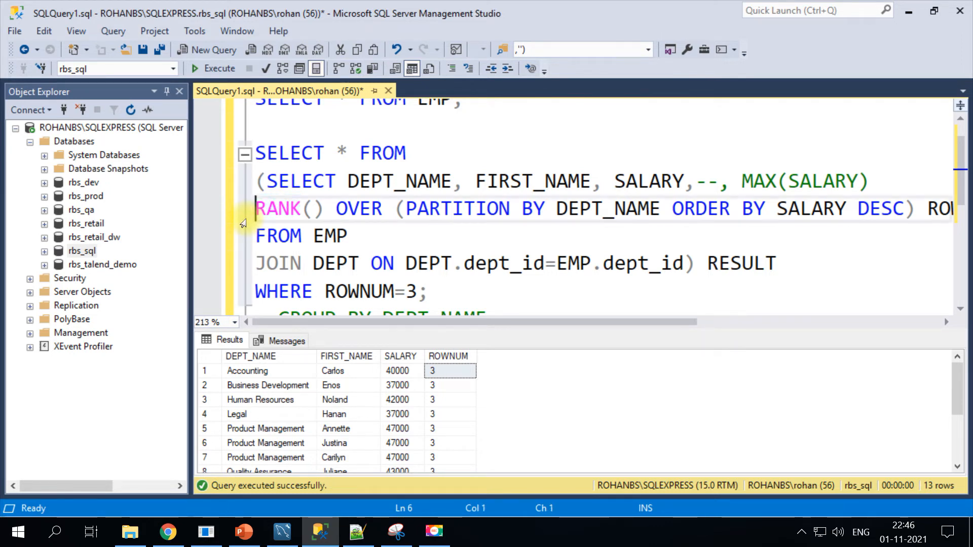
text(DENSE)
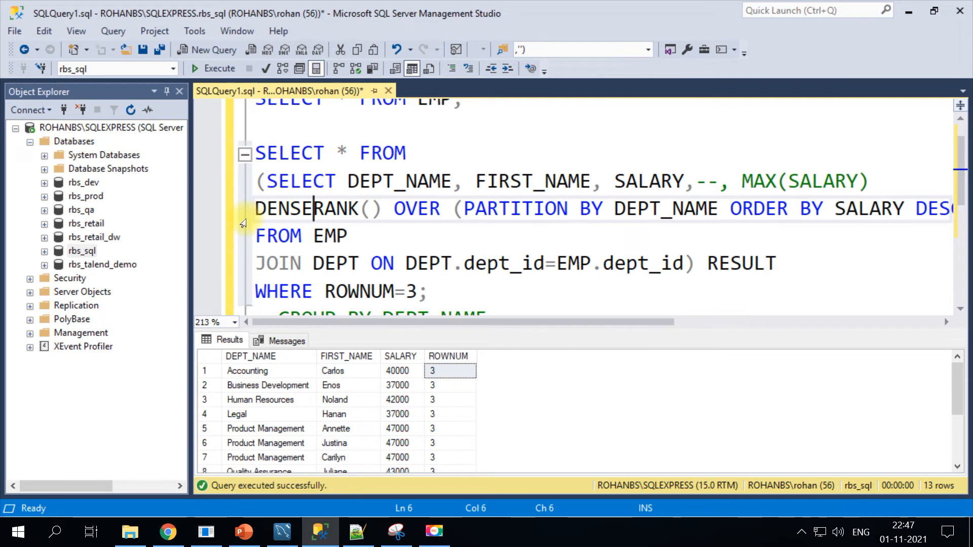
text(_)
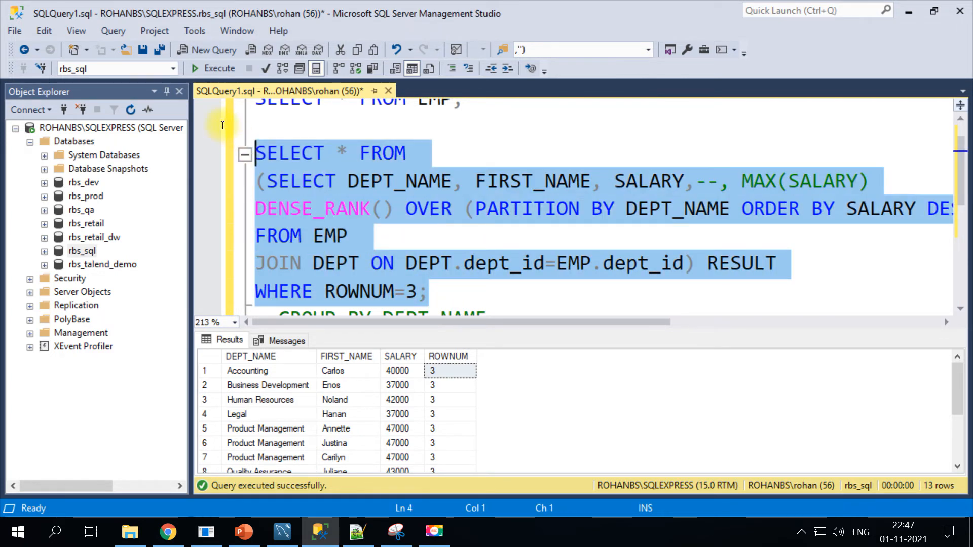
mouse_move(339, 209)
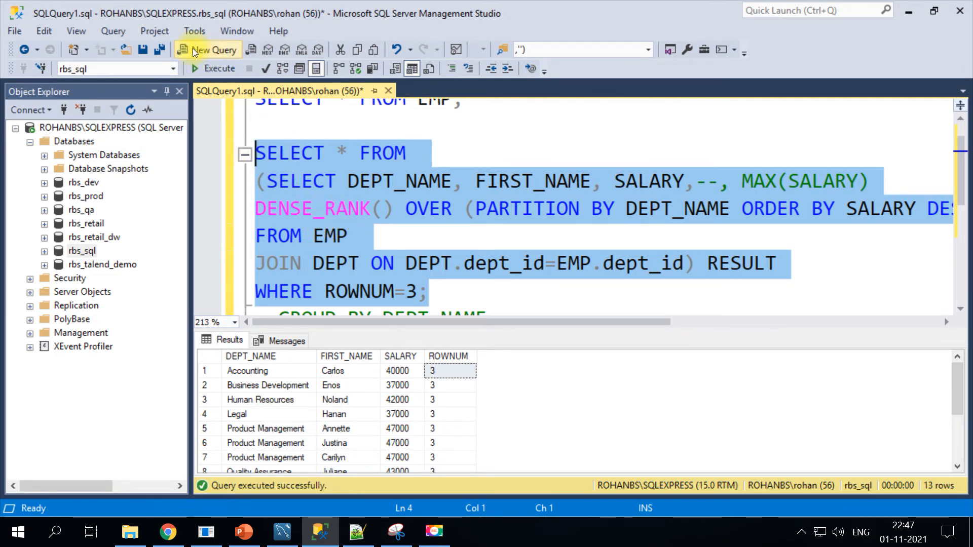
mouse_move(233, 78)
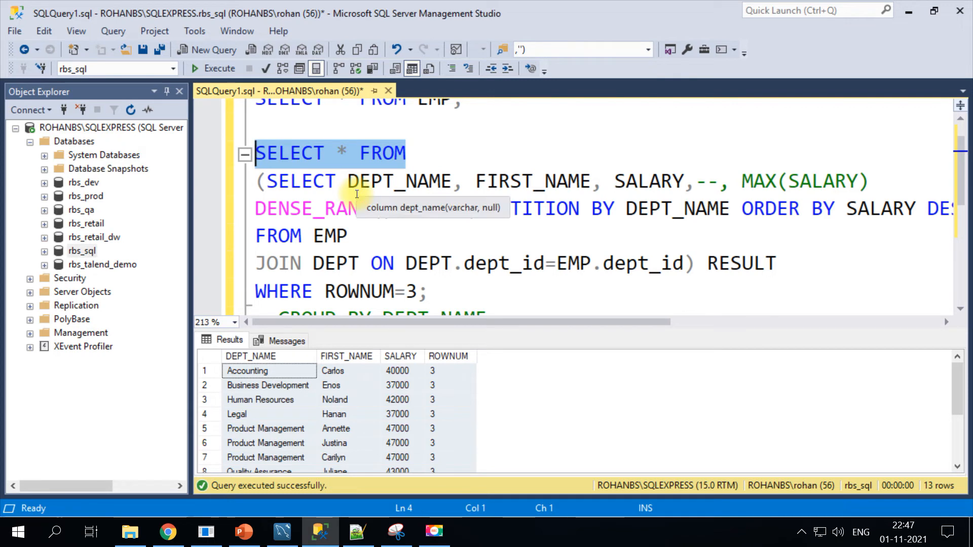
Step: Replace the outer SELECT with 'with cte_src', add 'select * from cte_src', and delete the RESULT alias
text(with)
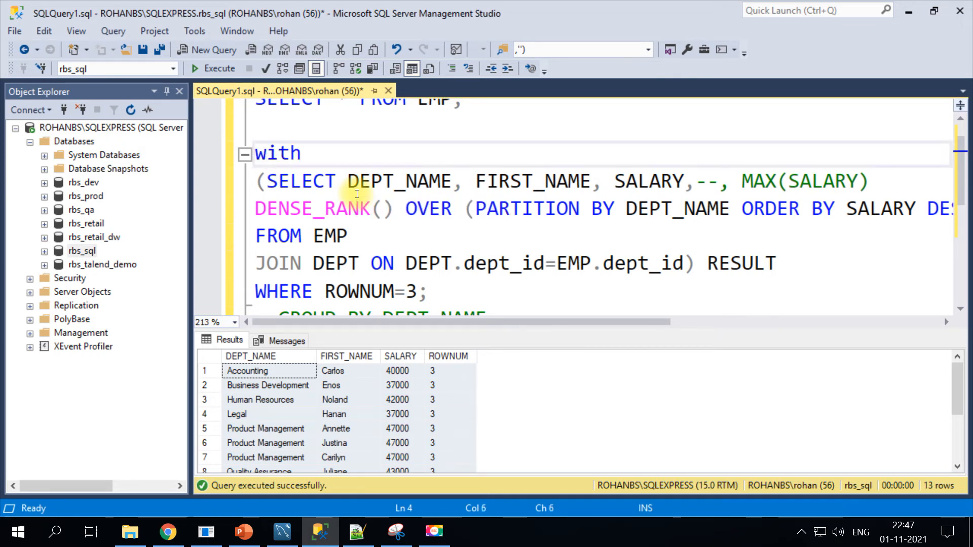
text(cte)
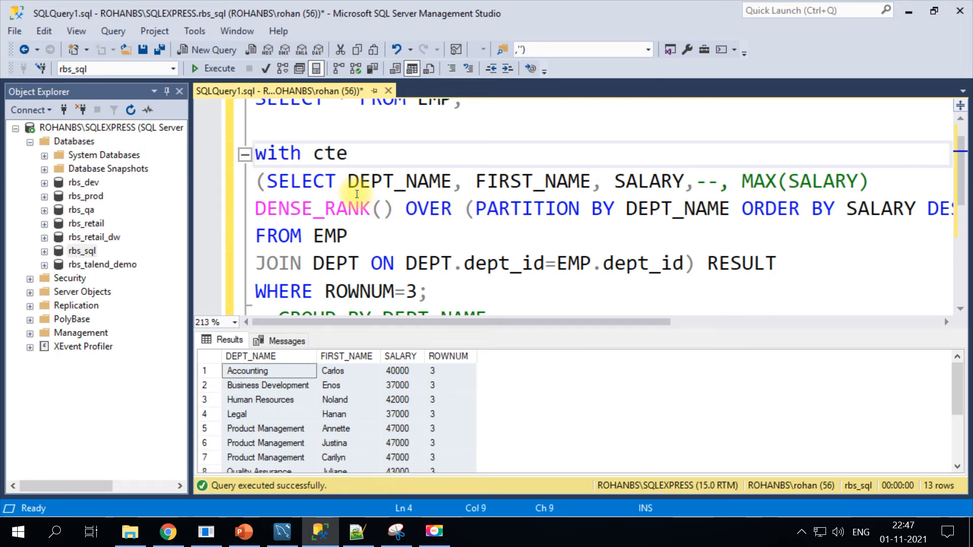
text(_s)
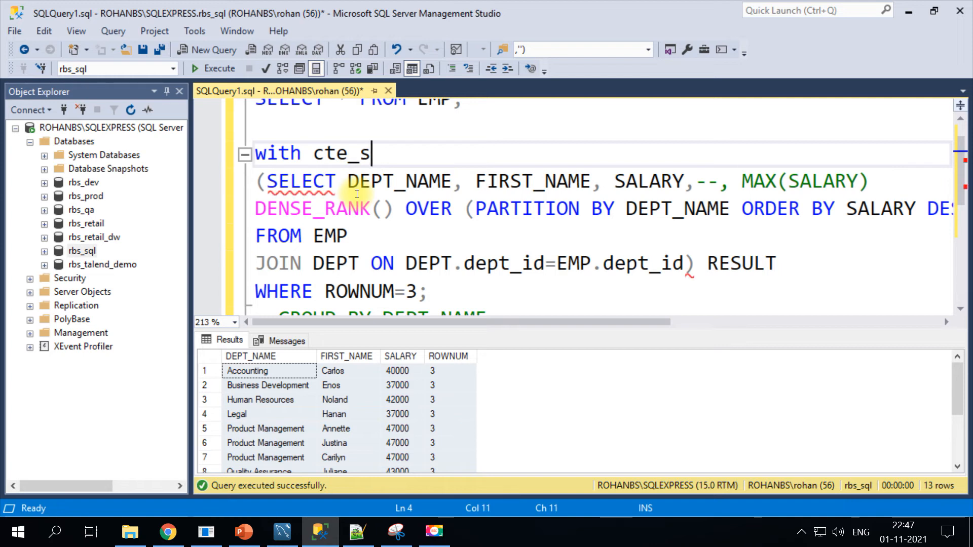
text(rc)
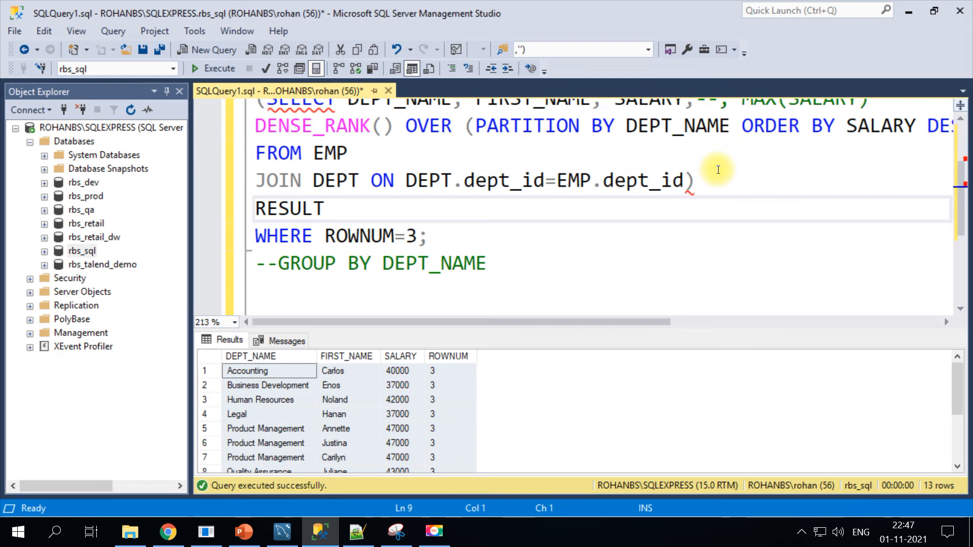
text(select *)
text(from )
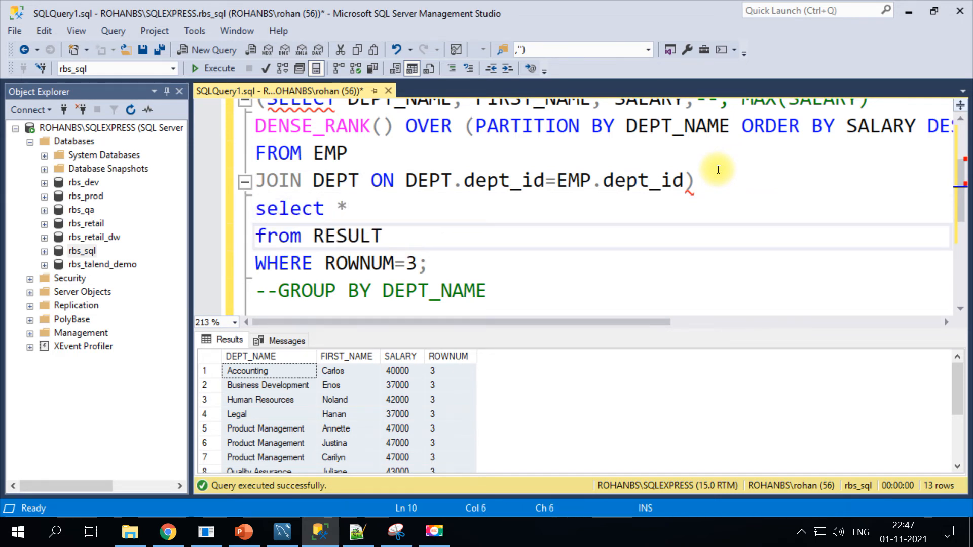
text(cte_se)
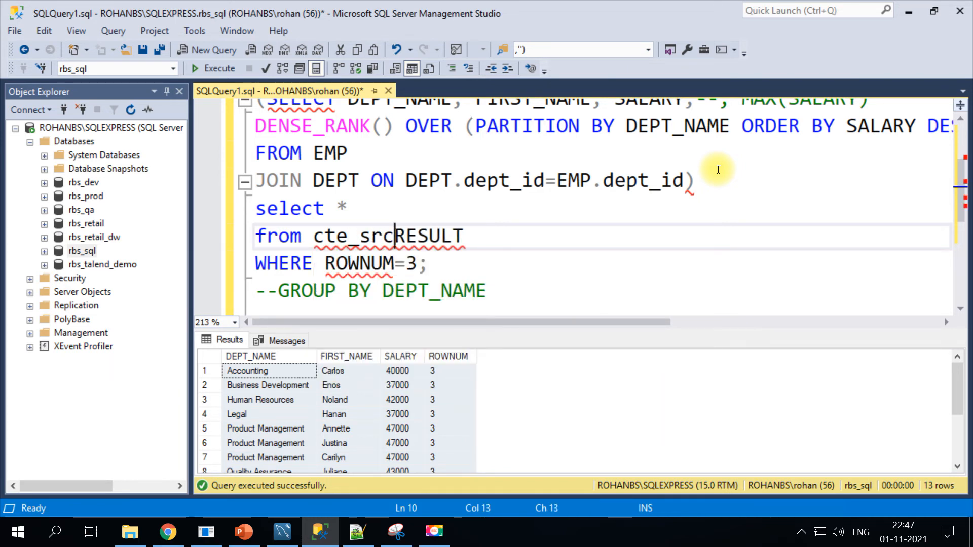
key(Delete)
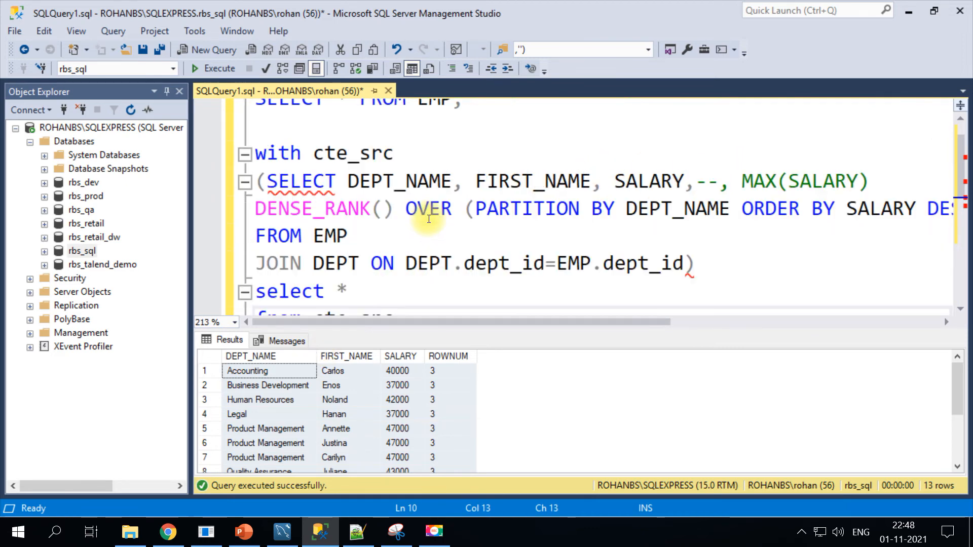
Step: Add 'as' to define the cte_src body and review the selected CTE query
scroll(down, 3)
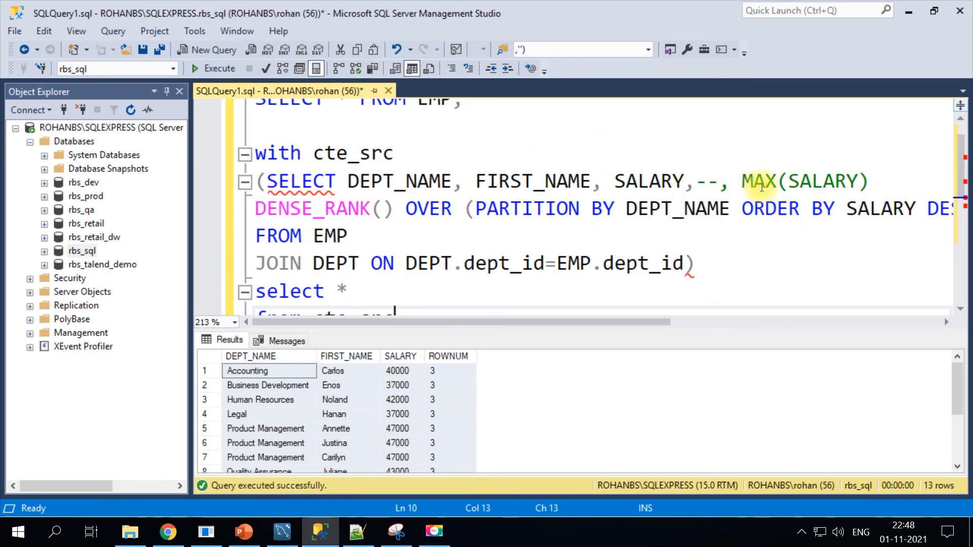
mouse_move(414, 152)
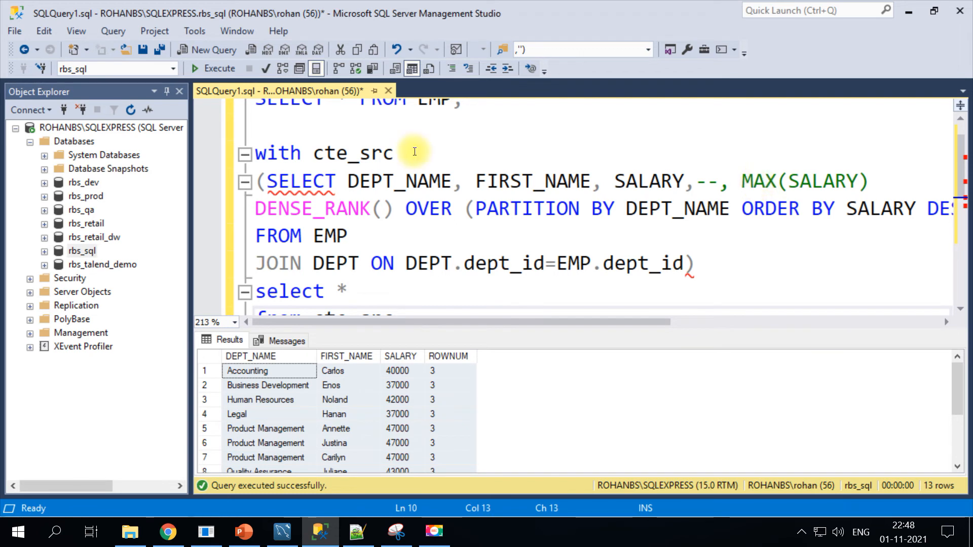
text(as)
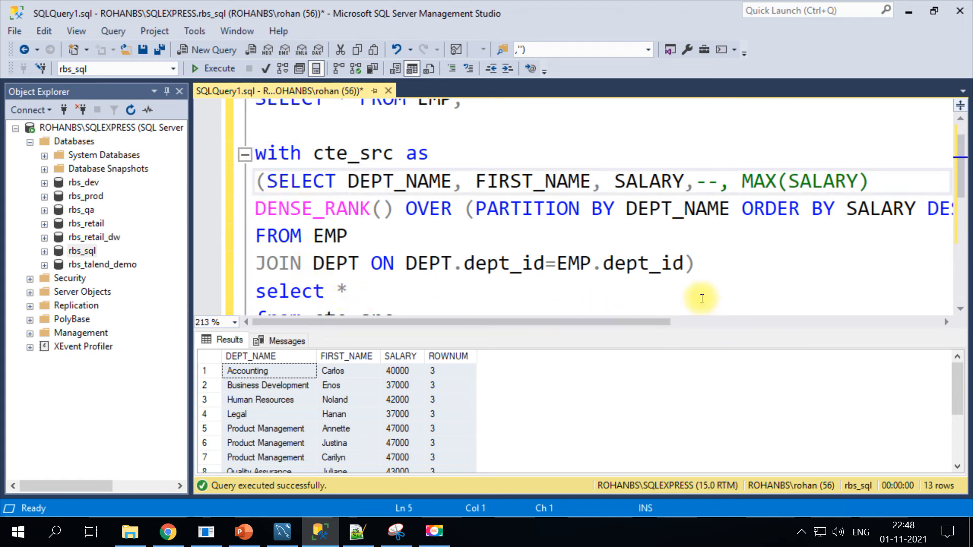
drag(260, 181, 695, 263)
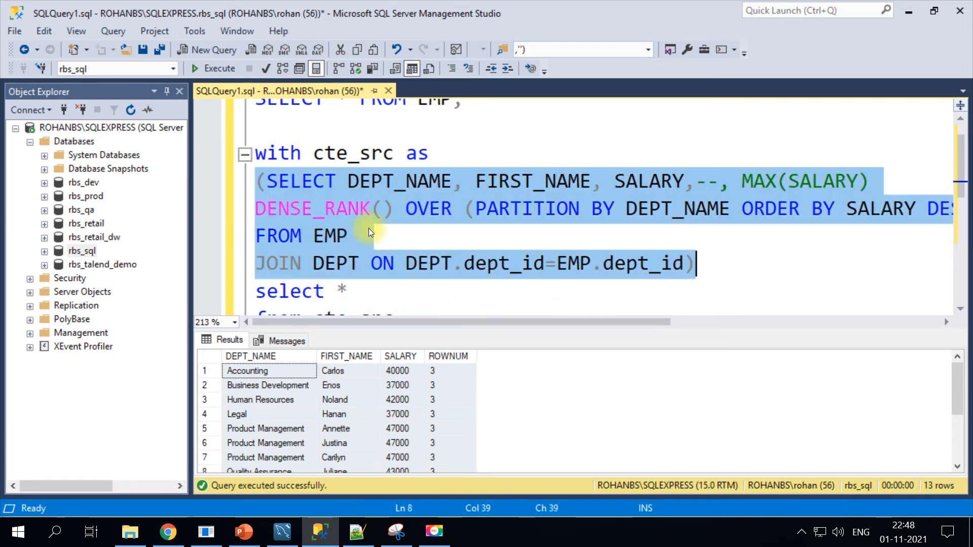
mouse_move(360, 197)
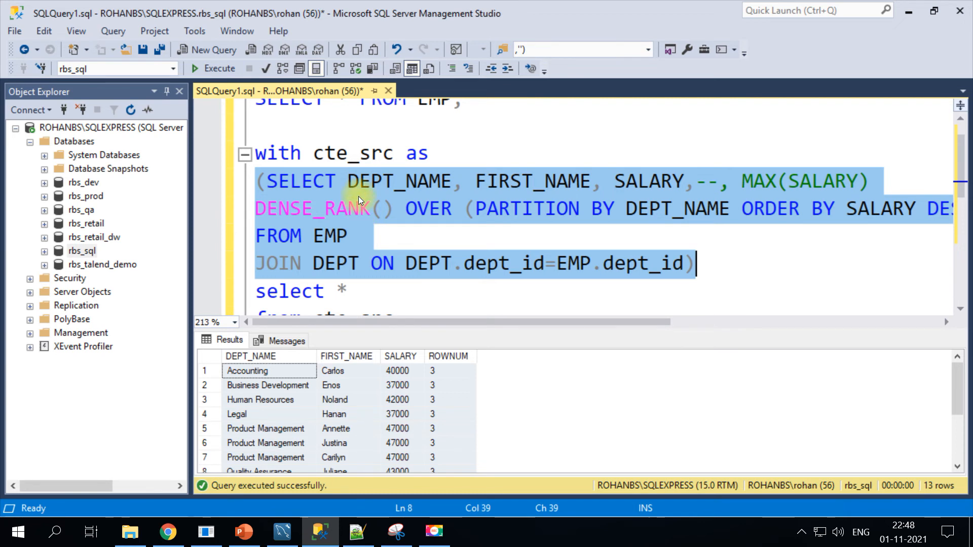
scroll(down, 3)
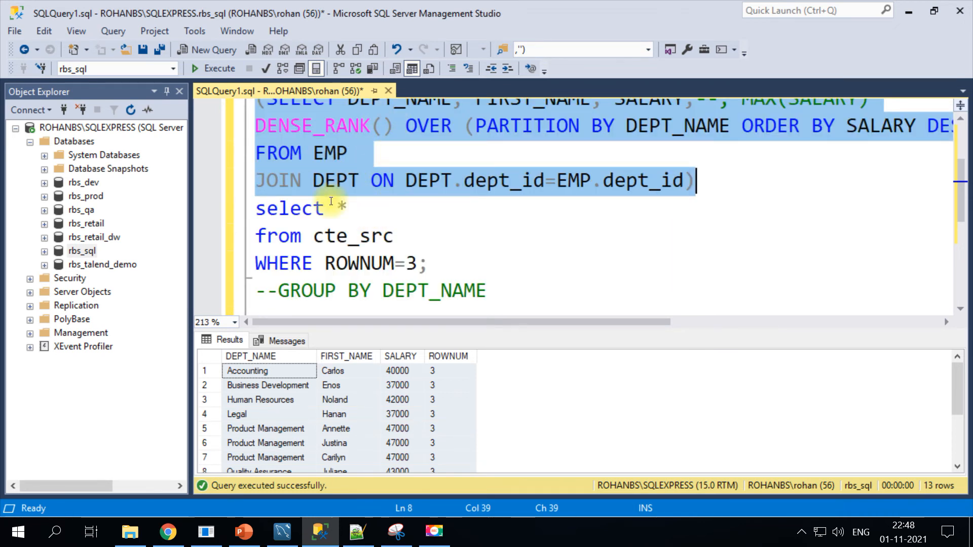
mouse_move(283, 231)
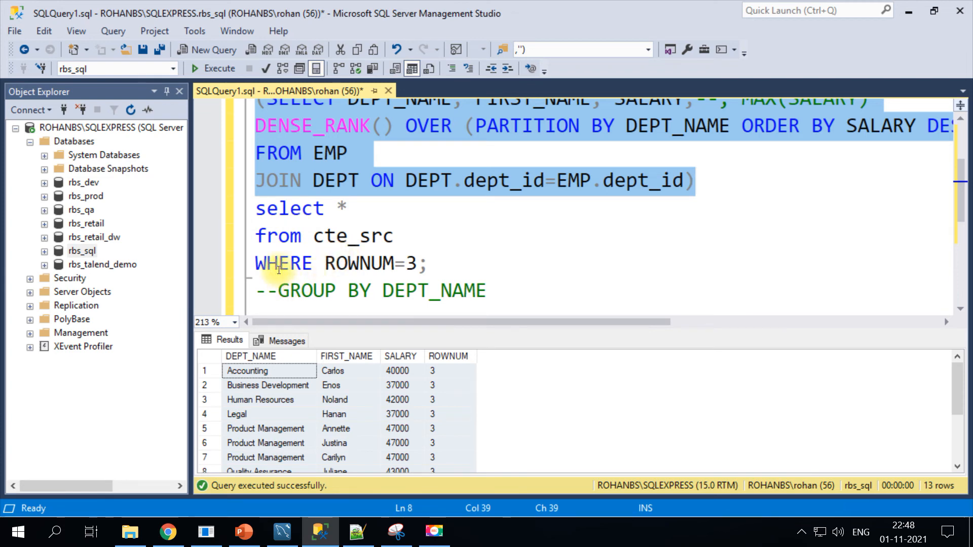
click(445, 263)
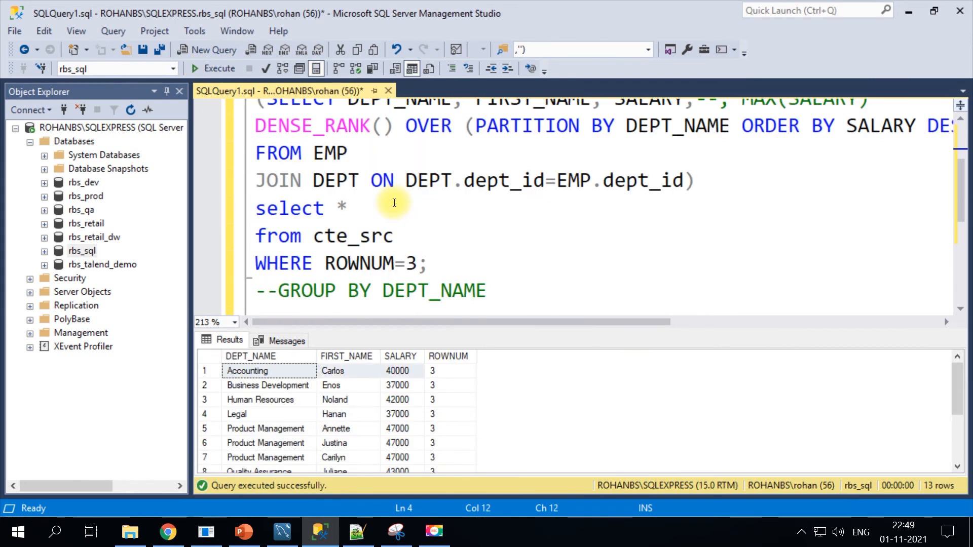
mouse_move(564, 398)
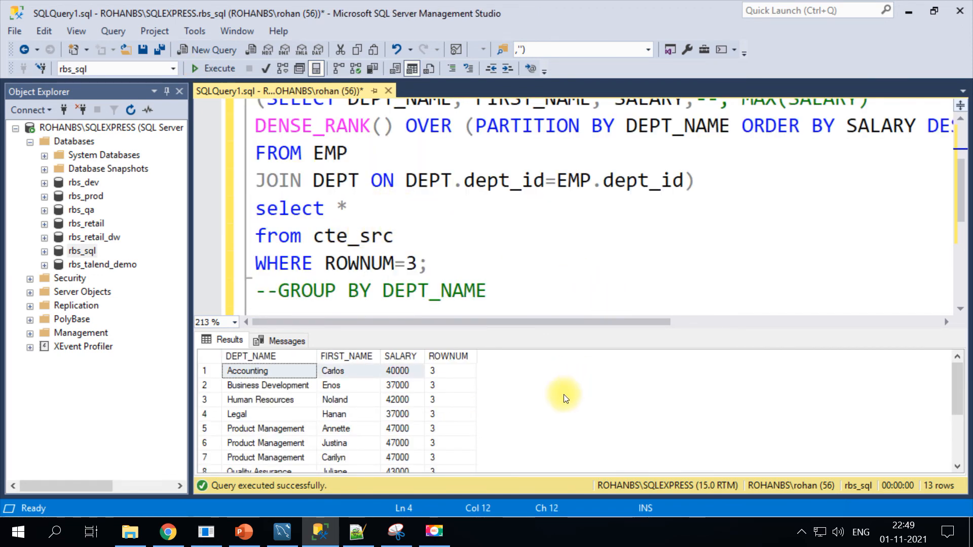
Step: Select the lower query lines, then the whole @N-filtered row_number CTE query
drag(267, 385, 472, 414)
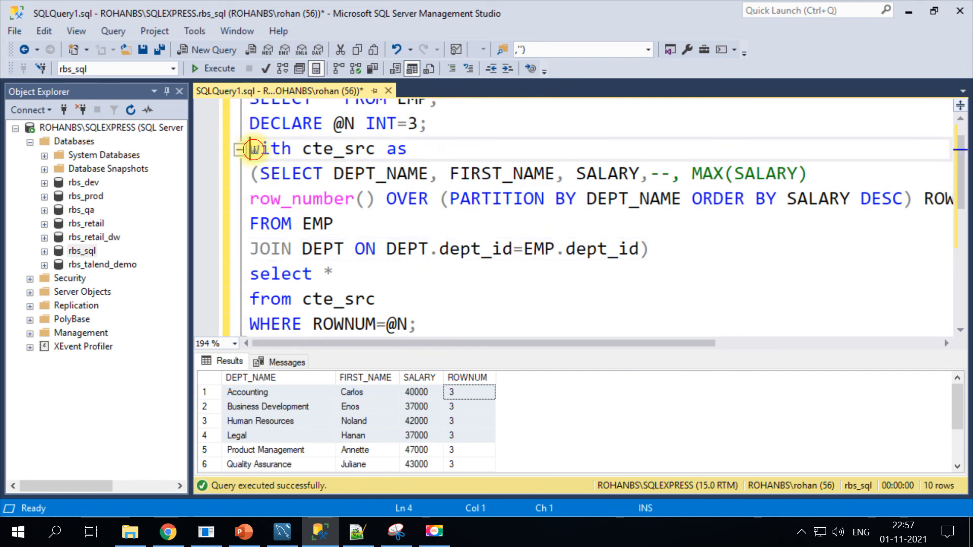
drag(249, 148, 375, 299)
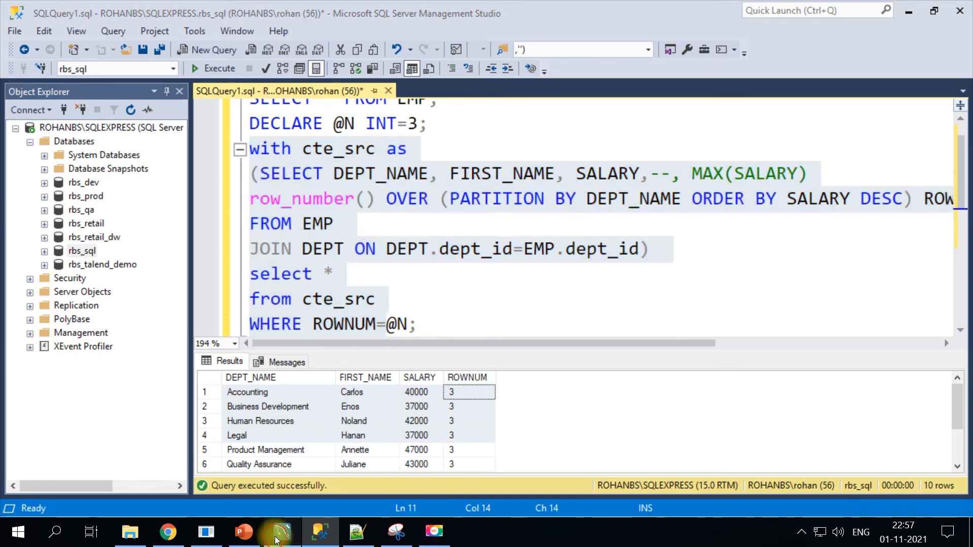
Step: In MySQL Workbench, delete '--, MAX(SALARY)', set ROWNUM=3, and select the whole query
click(278, 532)
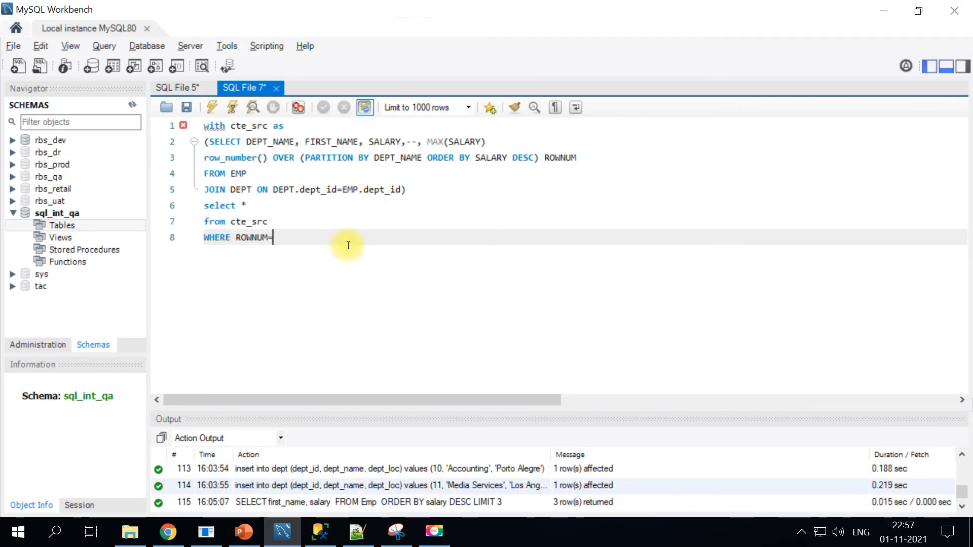
mouse_move(400, 174)
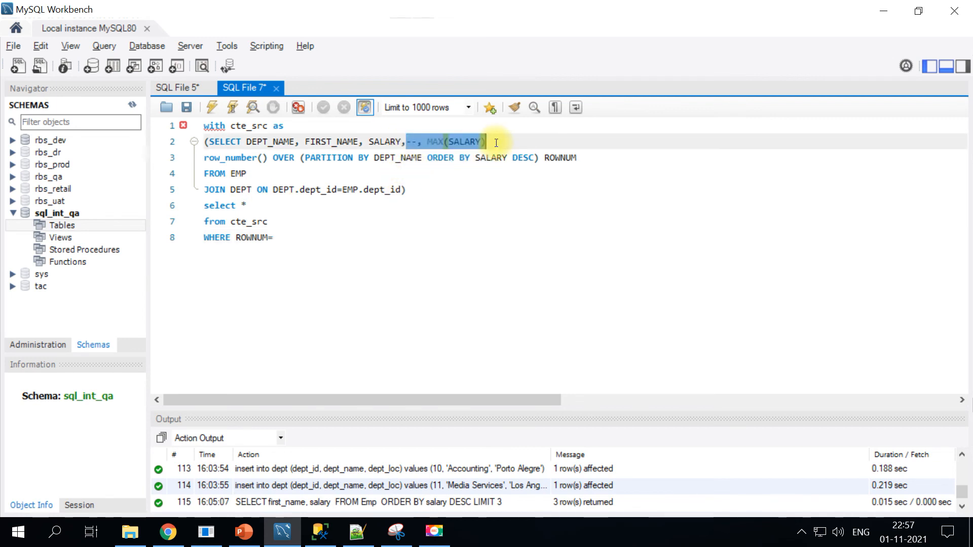
key(Delete)
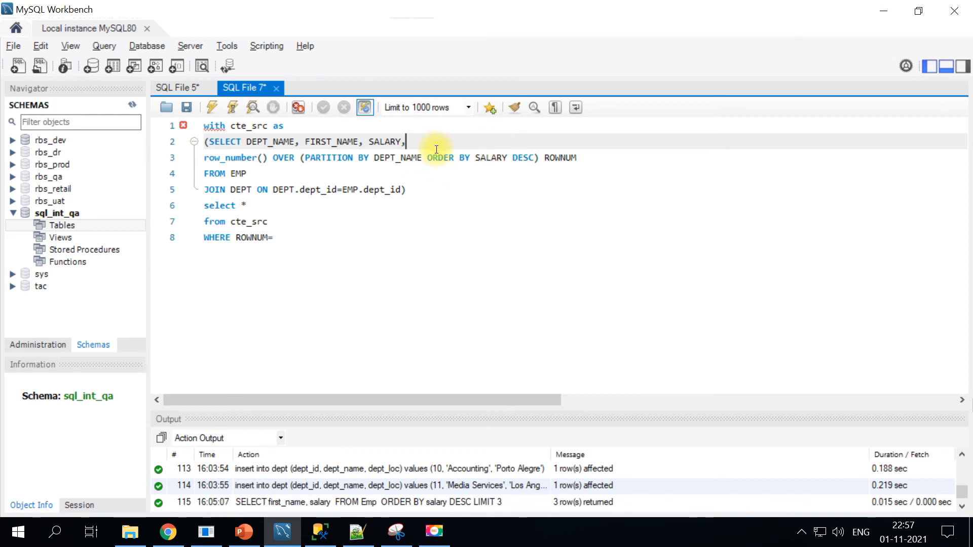
mouse_move(290, 237)
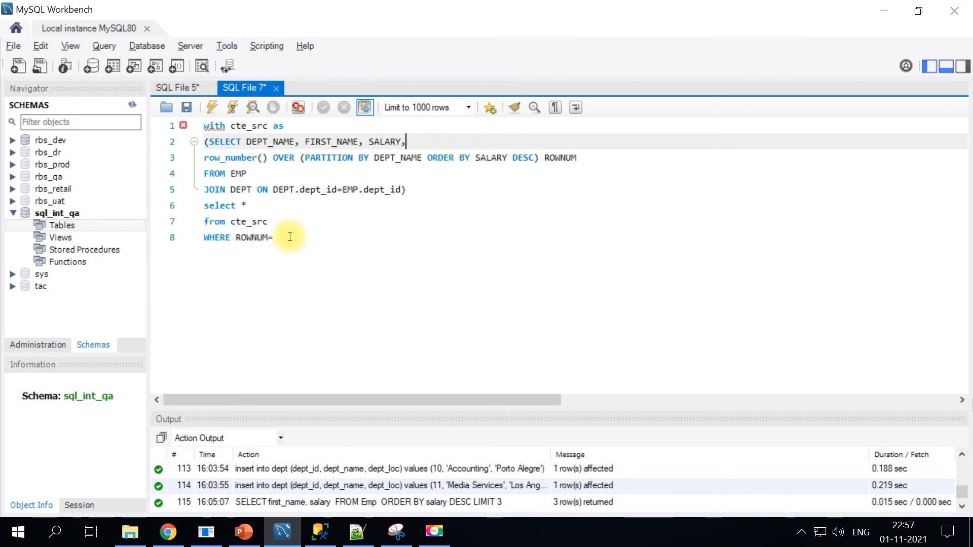
text(3)
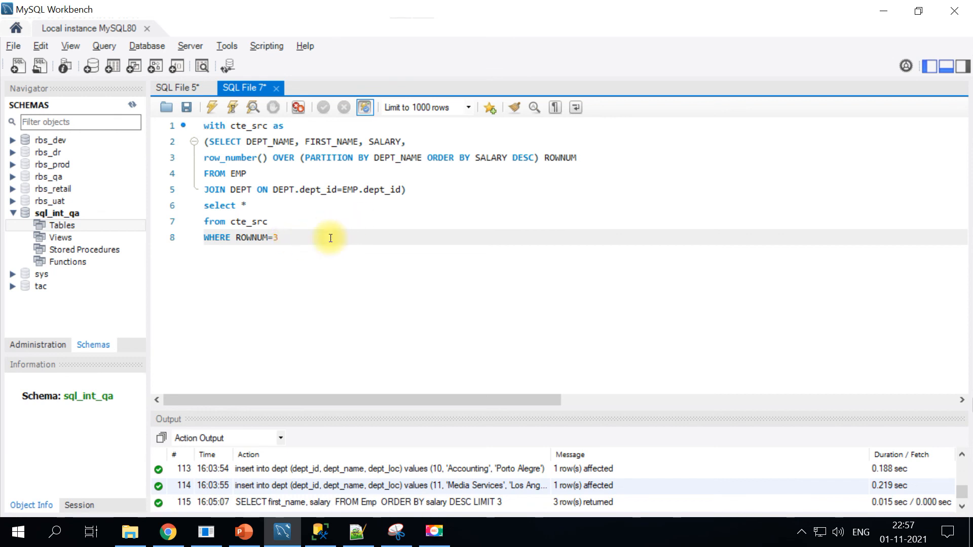
key(ctrl+a)
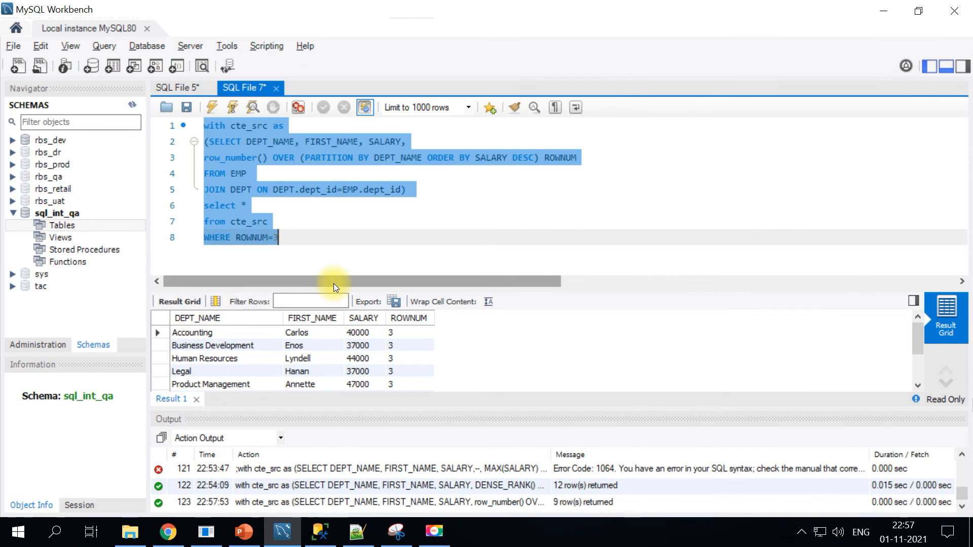
Step: Review the nine ROWNUM=3 rows, including Accounting's 40000, then reselect the entire query
click(192, 333)
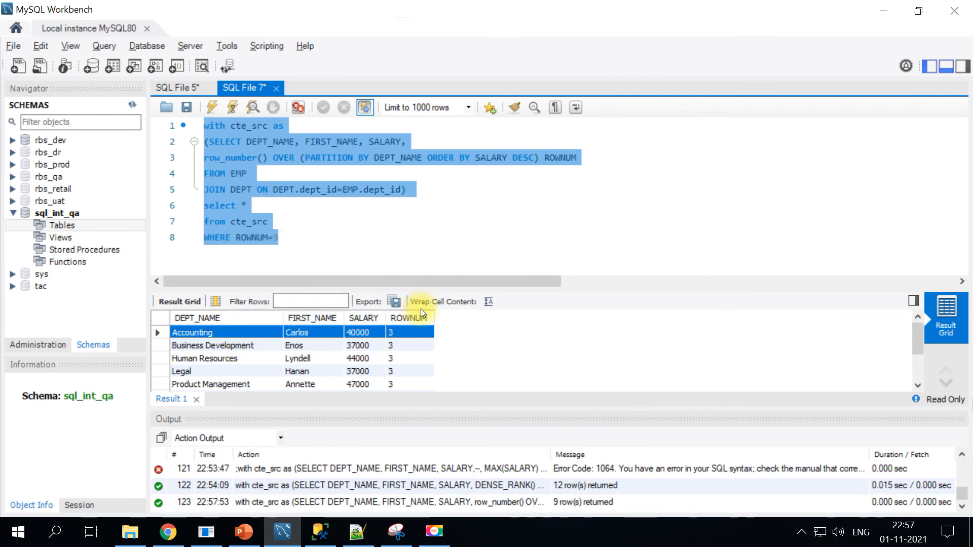
mouse_move(334, 331)
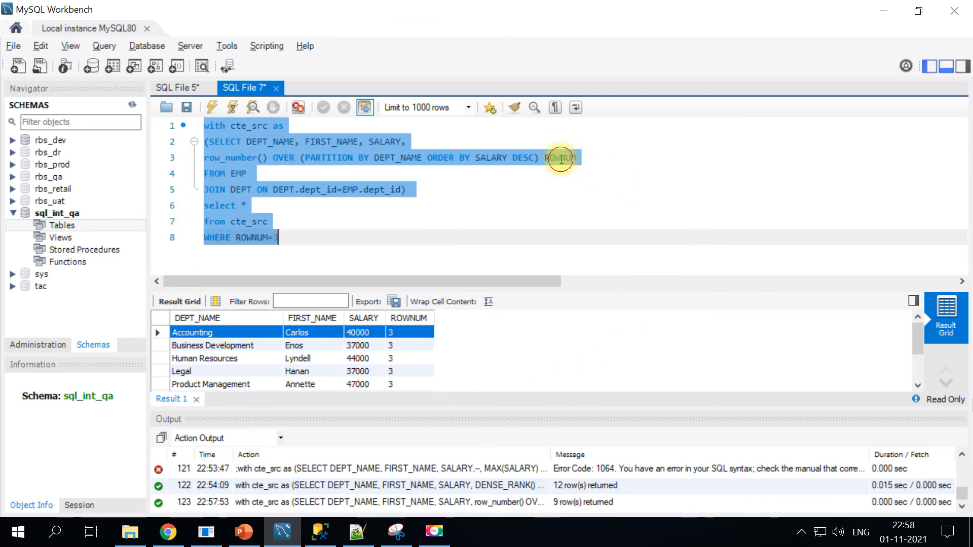
click(560, 157)
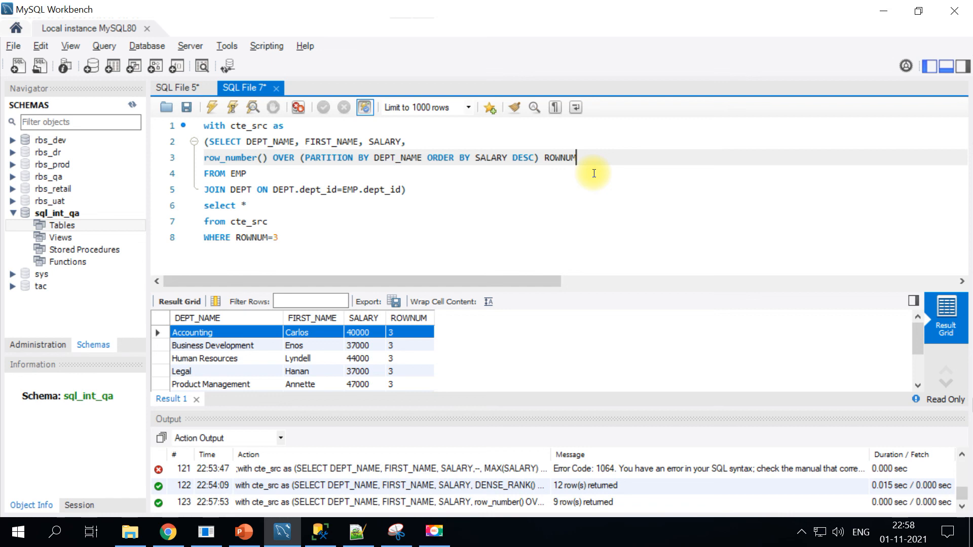
mouse_move(227, 308)
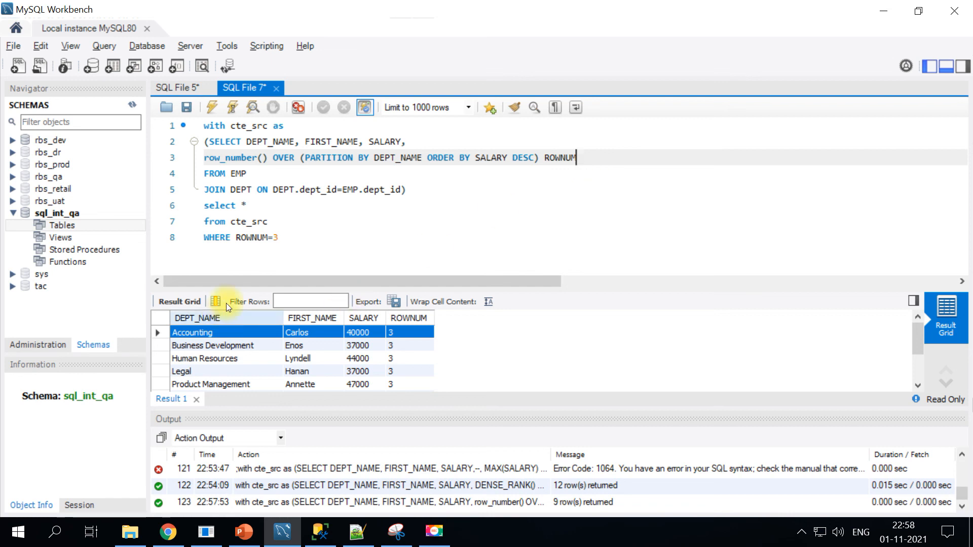
key(Ctrl+a)
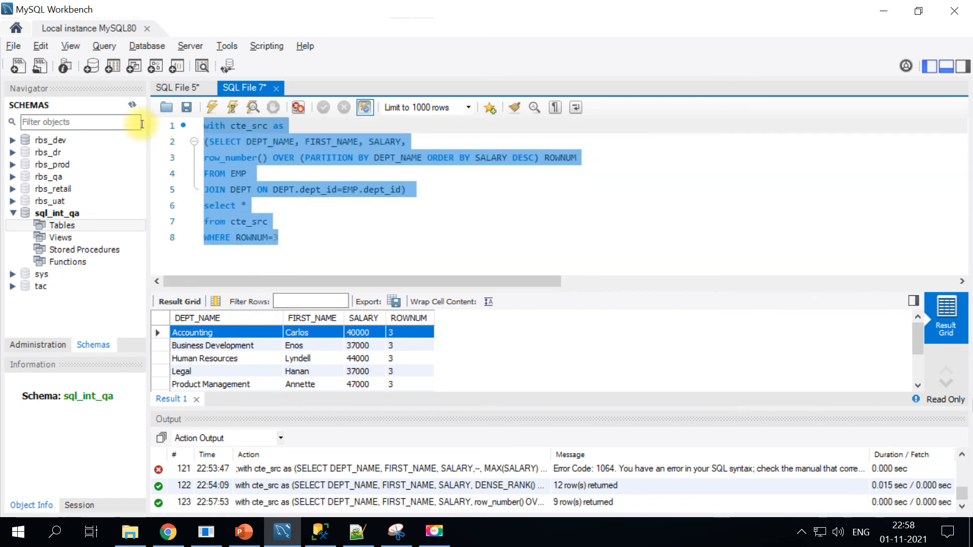
mouse_move(385, 495)
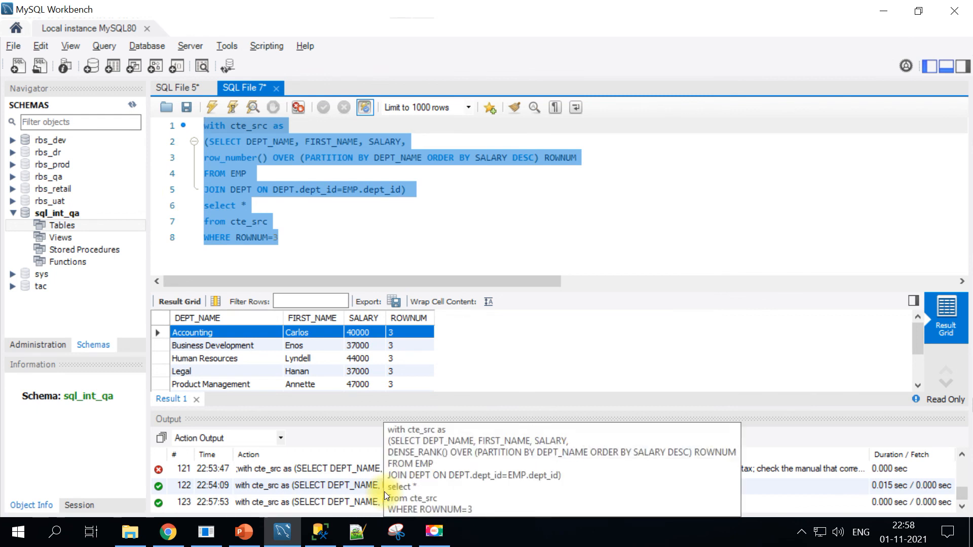